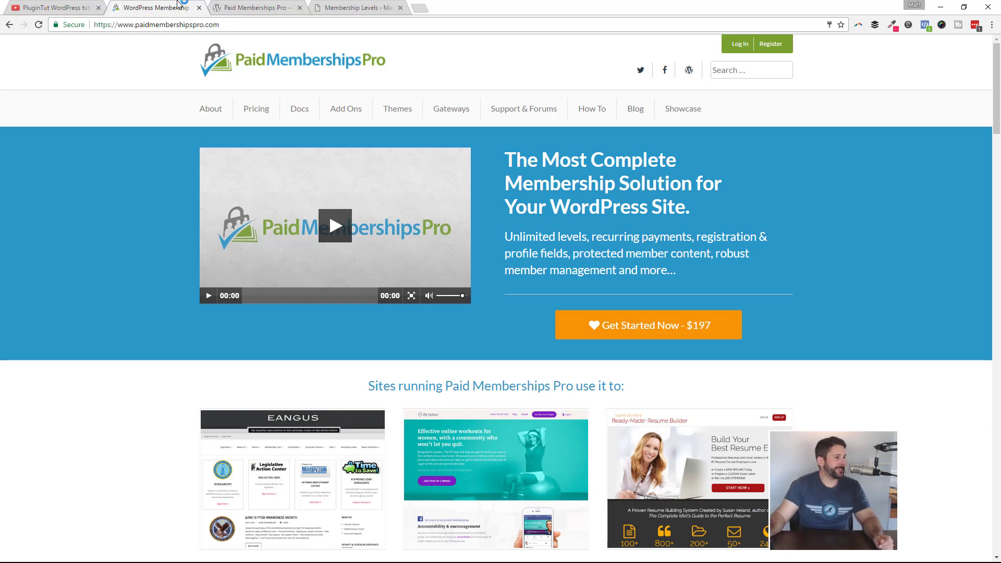
{"action": "mouse_move", "coordinate": [211, 108]}
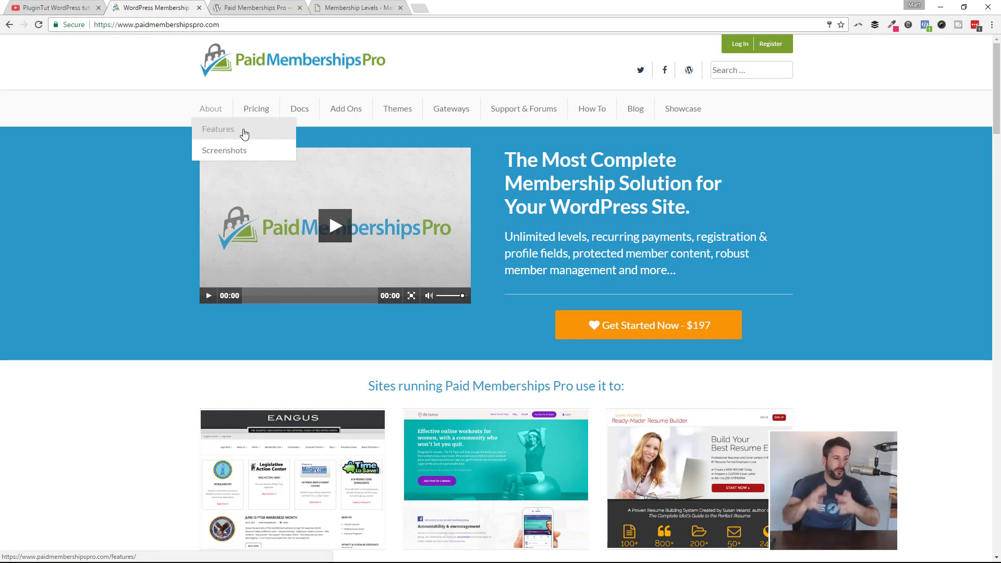
- Scroll the Pricing page comparing Free, Core ($97) and Plus ($197) plans
{"action": "left_click", "coordinate": [218, 129]}
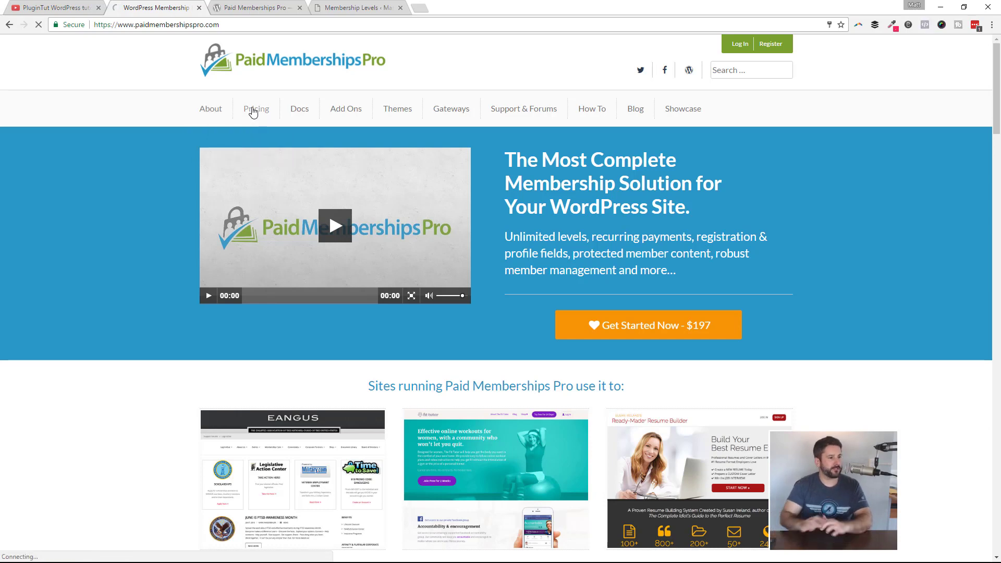
{"action": "left_click", "coordinate": [256, 109]}
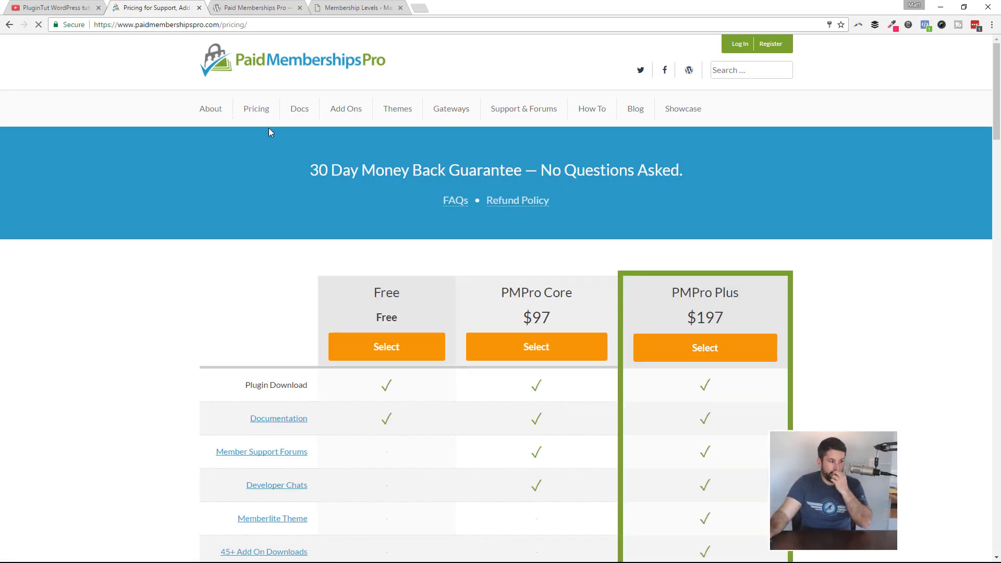
{"action": "scroll", "scroll_direction": "down", "scroll_amount": 3}
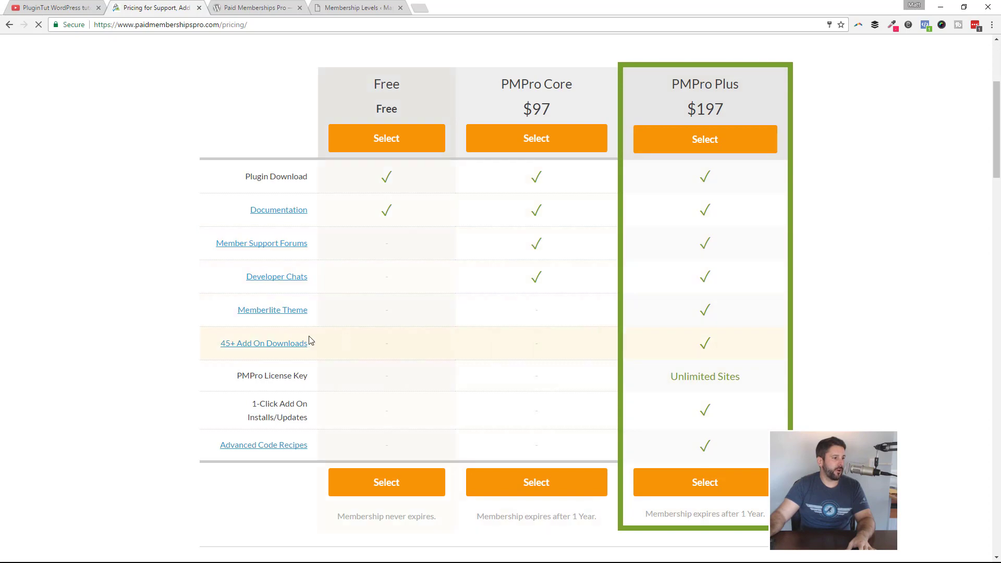
{"action": "mouse_move", "coordinate": [600, 449]}
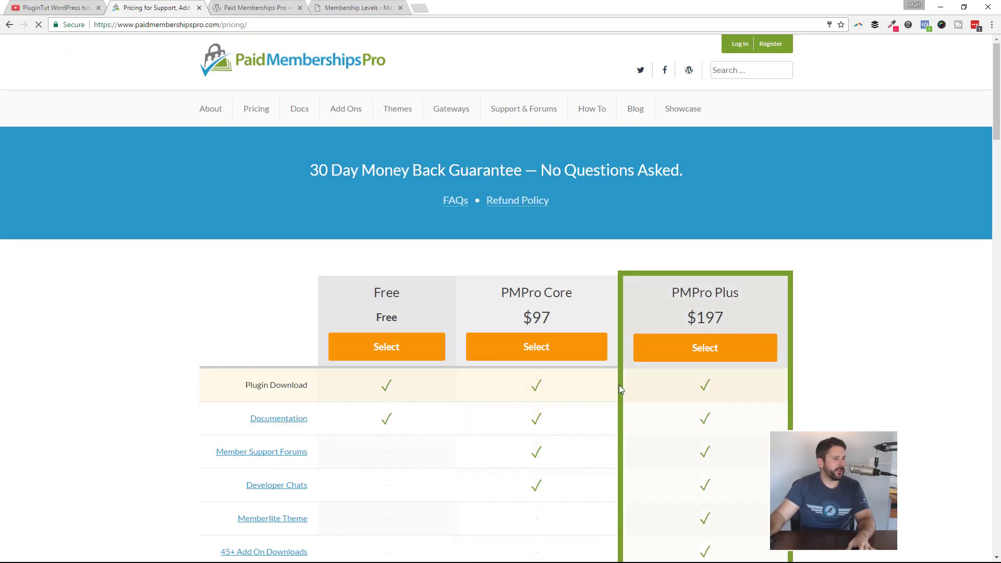
- Switch from the wordpress.org plugin listing to the admin Membership Levels list
{"action": "left_click", "coordinate": [256, 8]}
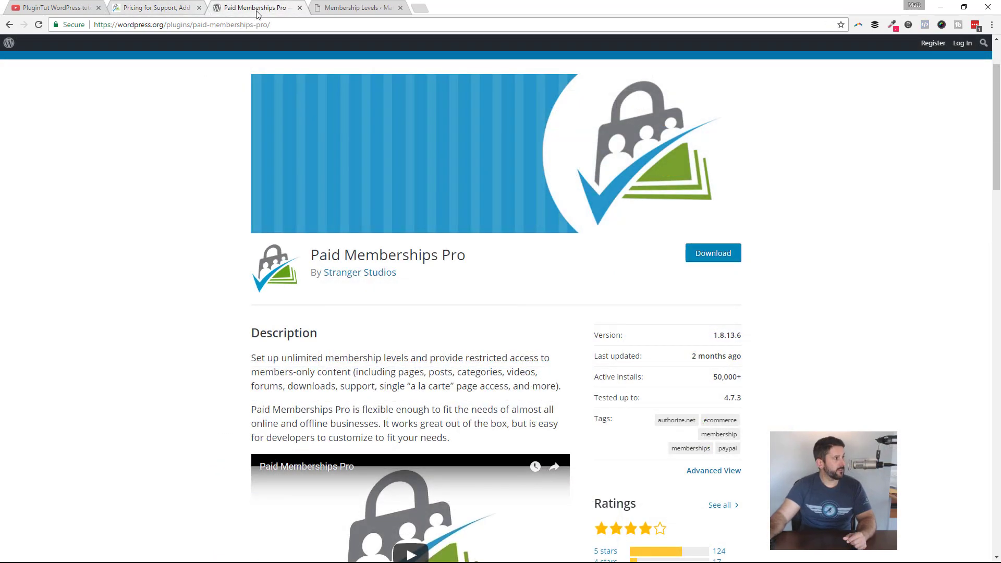
{"action": "left_click", "coordinate": [356, 8]}
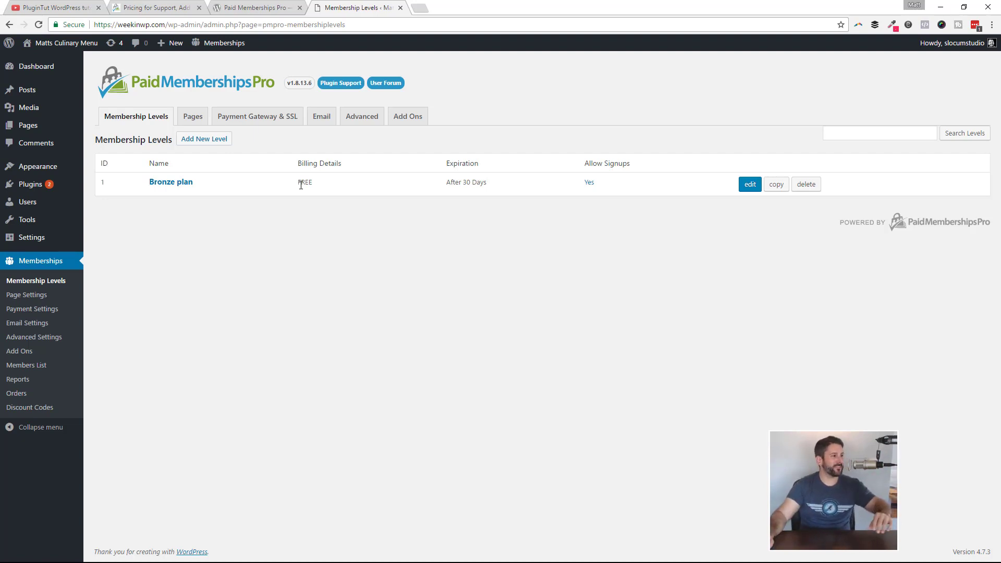
{"action": "mouse_move", "coordinate": [663, 203]}
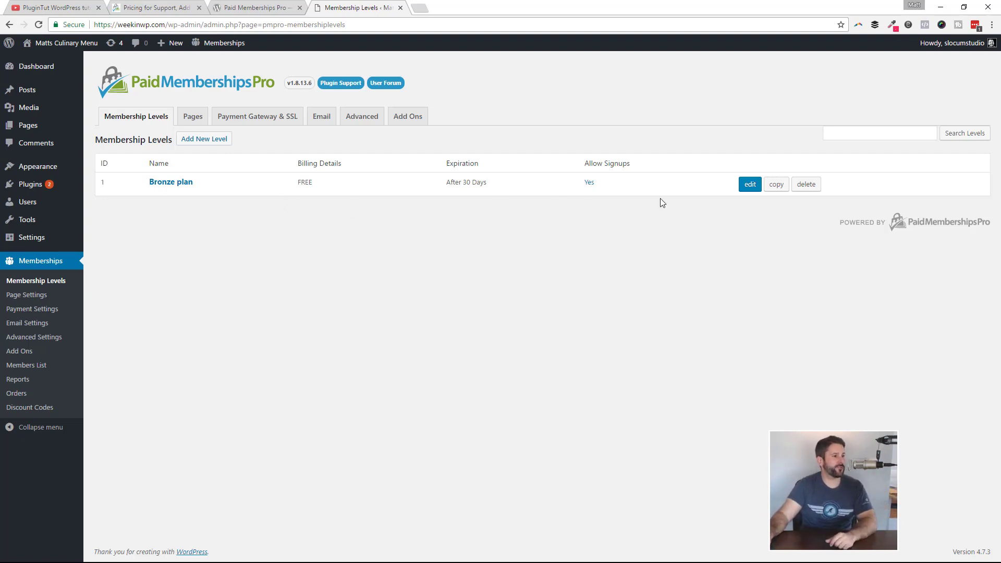
- Edit the Bronze plan and enable Recurring Subscription to reveal billing and trial options
{"action": "left_click", "coordinate": [749, 184]}
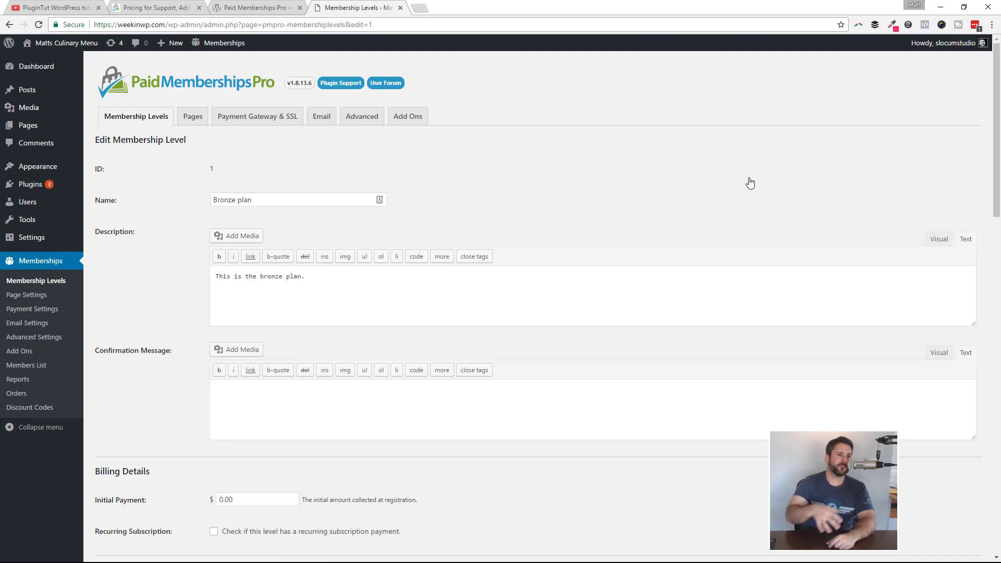
{"action": "mouse_move", "coordinate": [755, 177]}
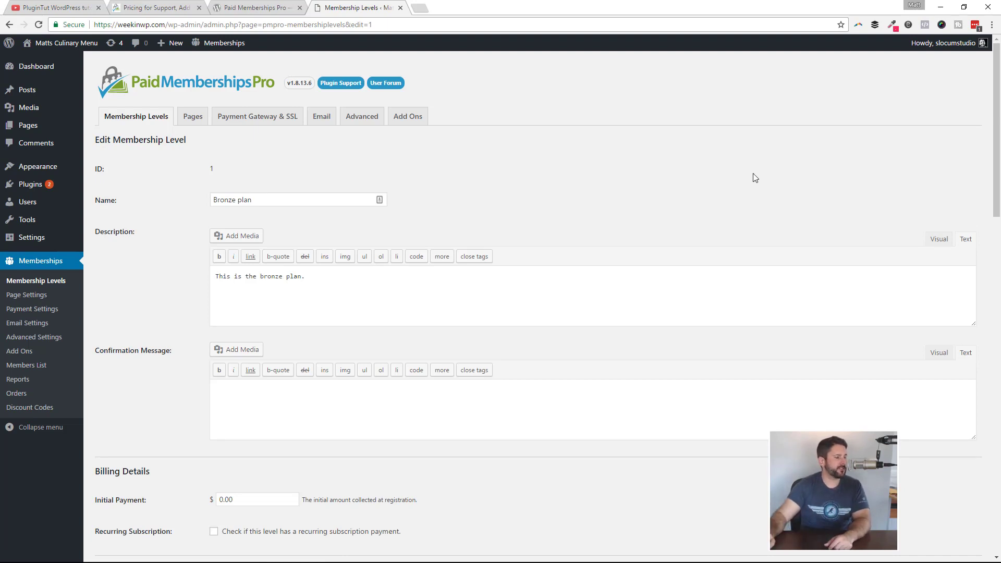
{"action": "scroll", "scroll_direction": "down", "scroll_amount": 3}
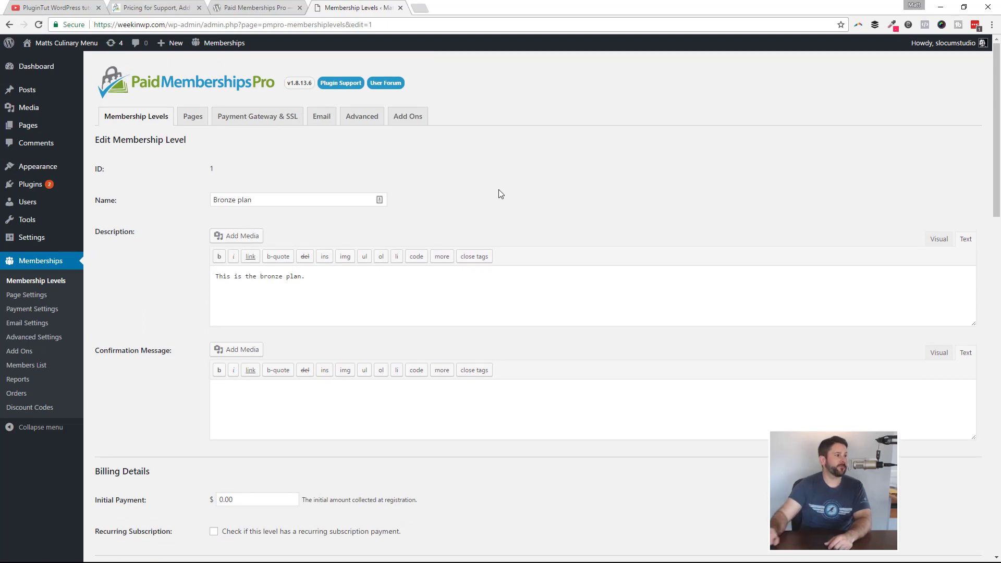
{"action": "mouse_move", "coordinate": [237, 227]}
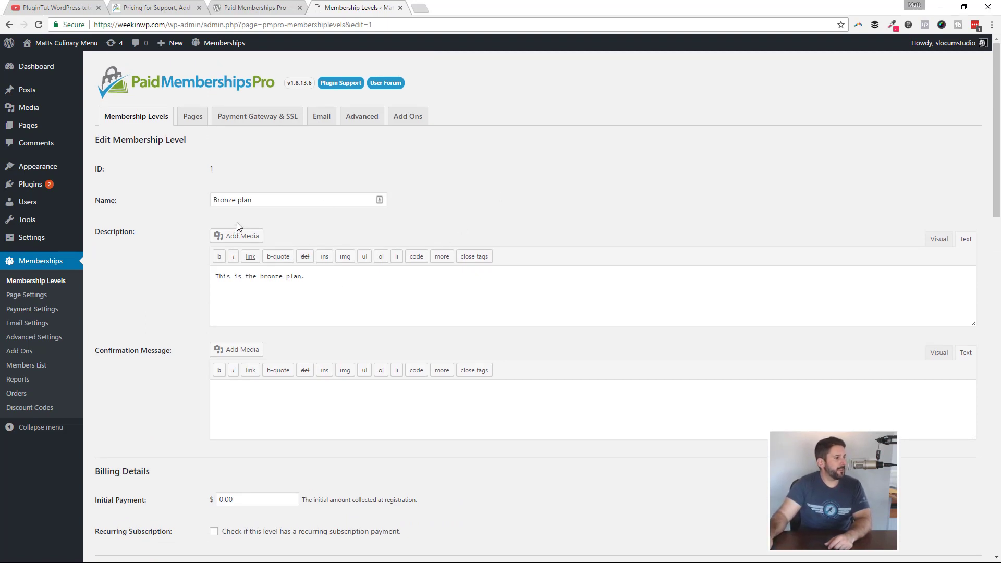
{"action": "mouse_move", "coordinate": [393, 237]}
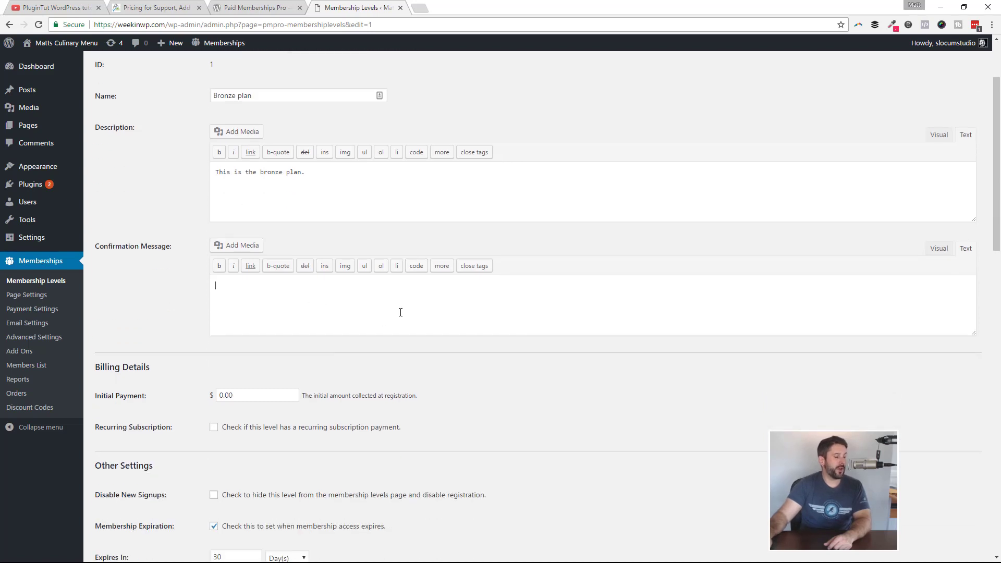
{"action": "scroll", "scroll_direction": "down", "scroll_amount": 3}
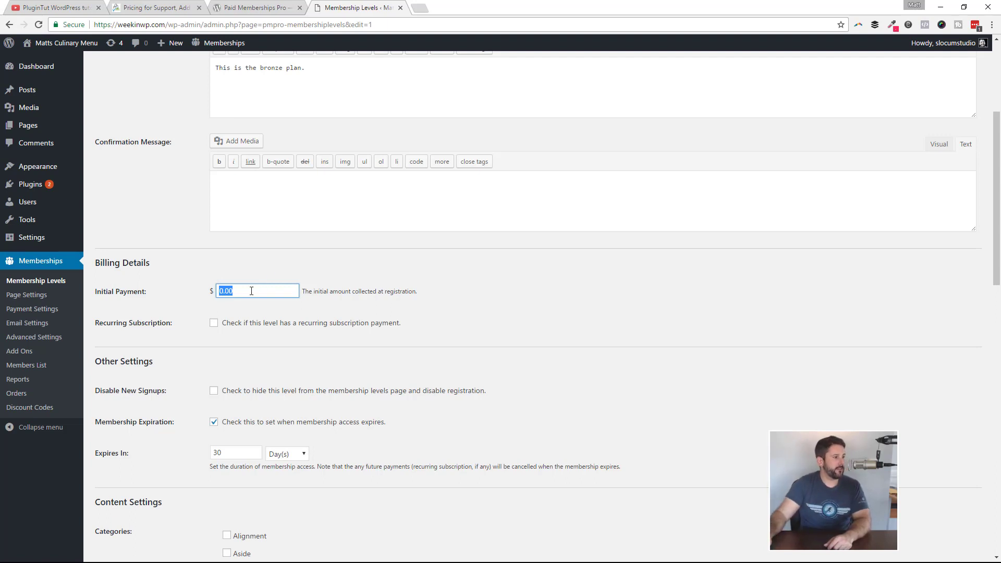
{"action": "left_click", "coordinate": [257, 291]}
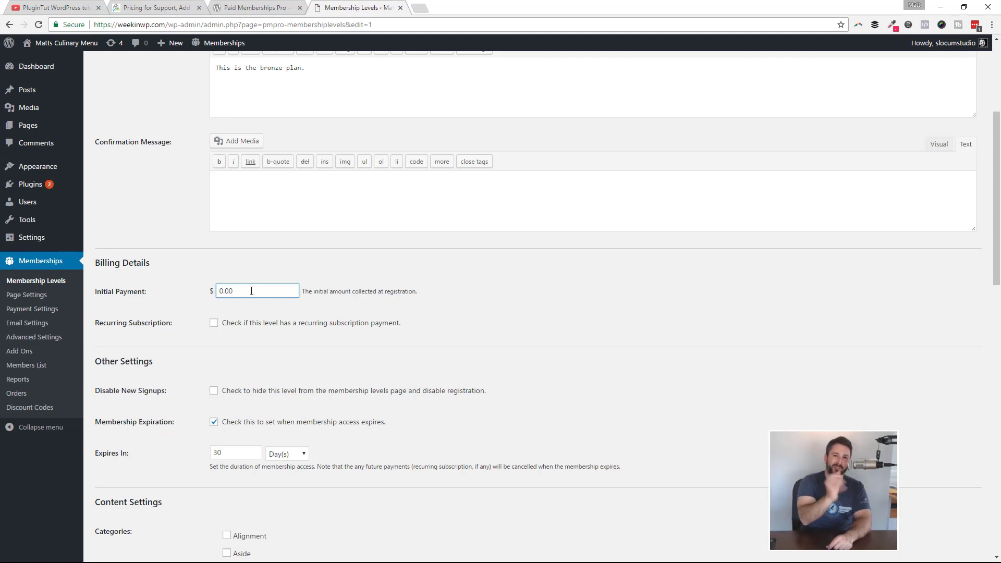
{"action": "left_click", "coordinate": [214, 322]}
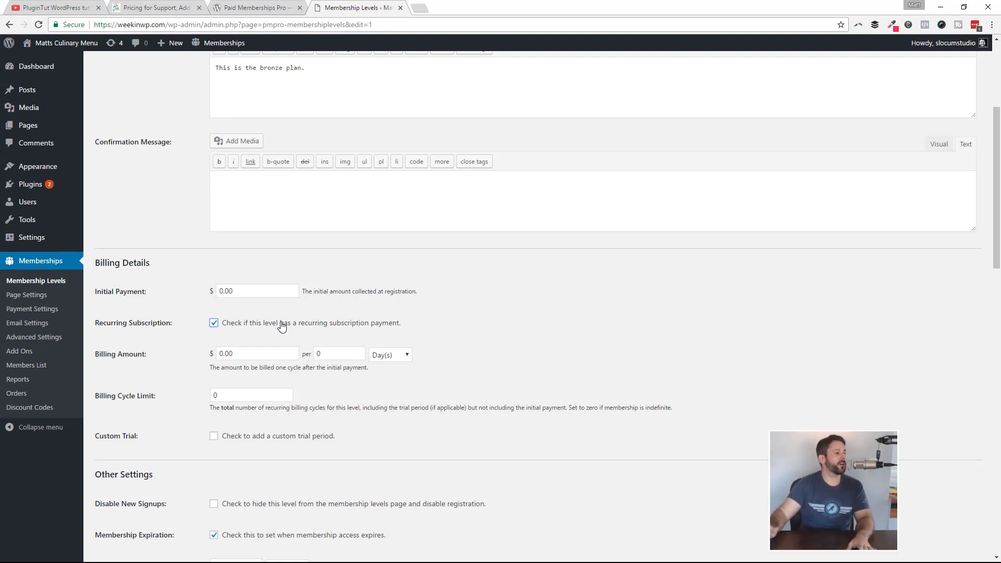
{"action": "mouse_move", "coordinate": [308, 325]}
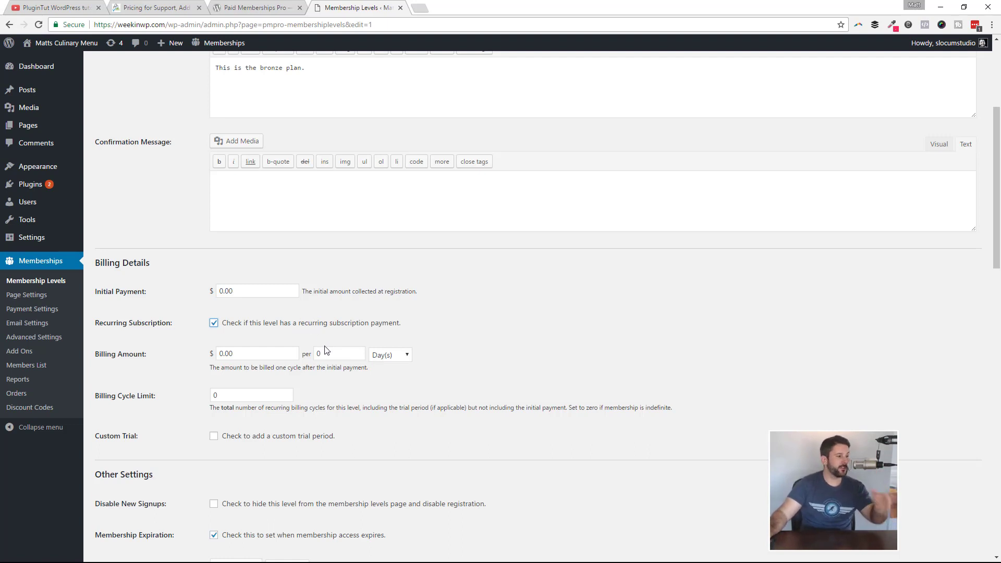
{"action": "mouse_move", "coordinate": [344, 367]}
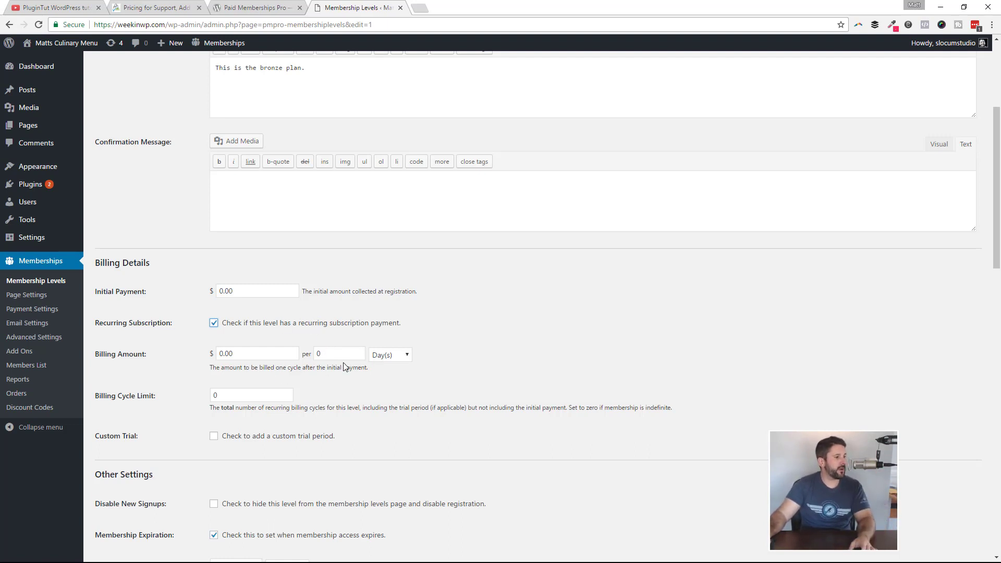
{"action": "left_click", "coordinate": [390, 355]}
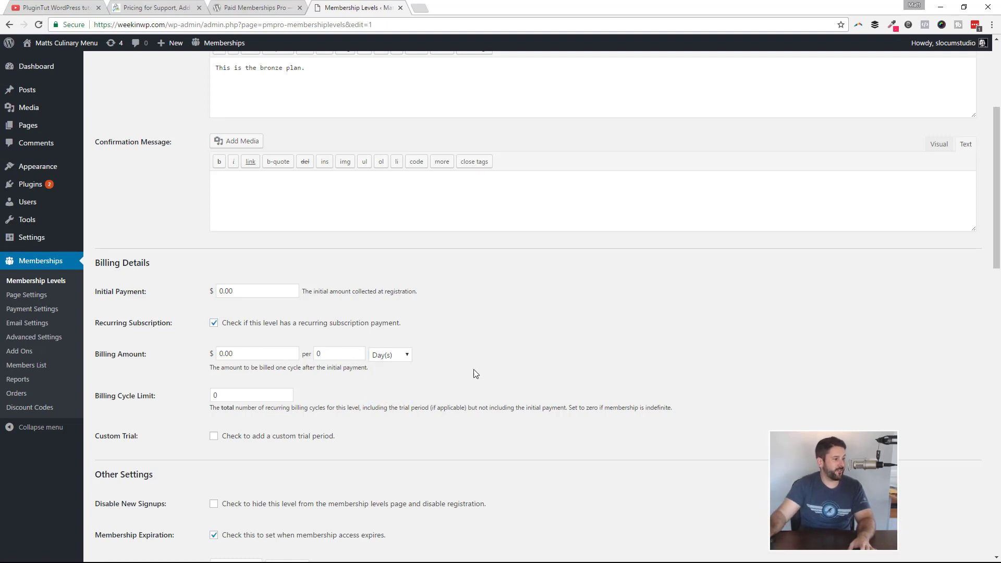
{"action": "mouse_move", "coordinate": [313, 439]}
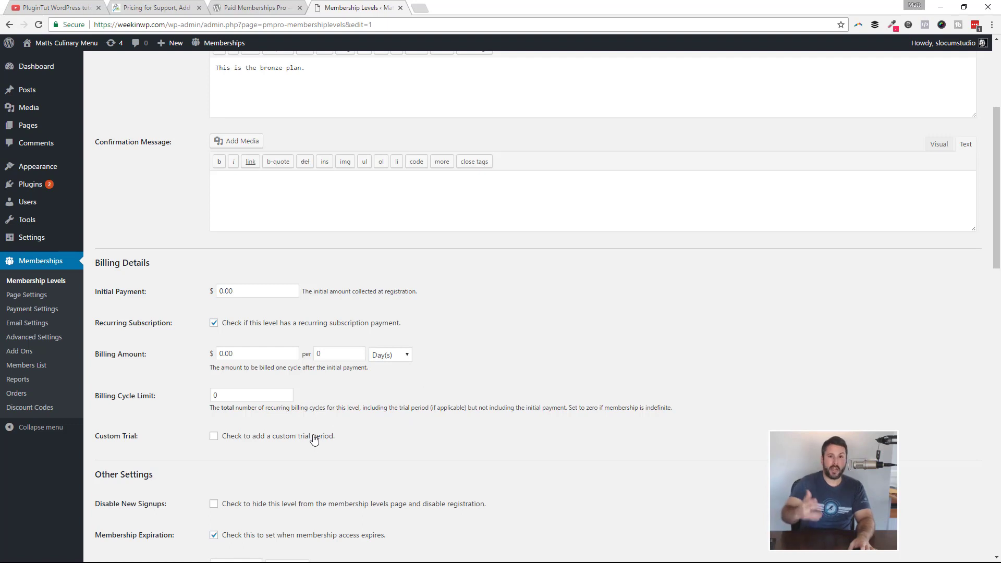
{"action": "left_click", "coordinate": [214, 436]}
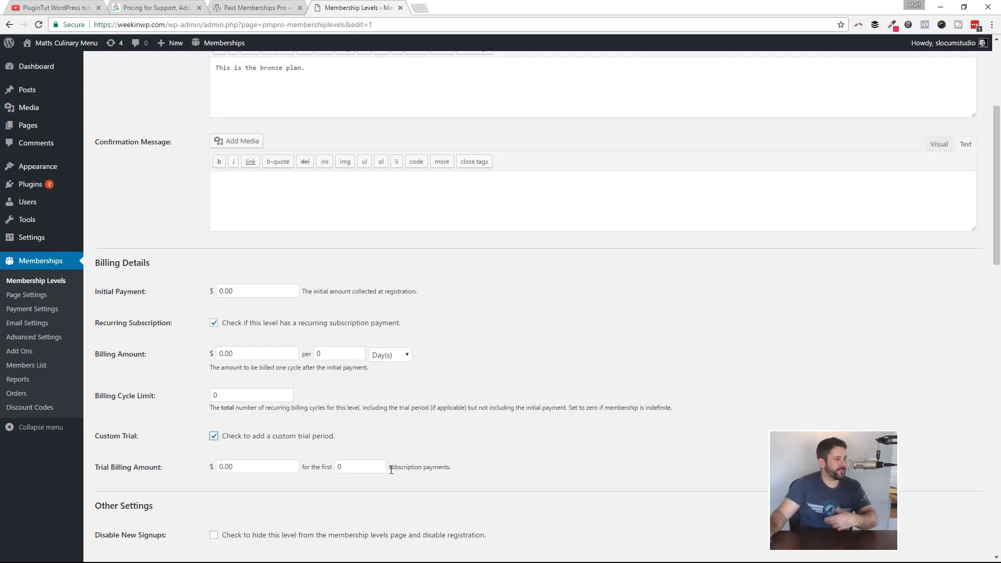
{"action": "left_click", "coordinate": [214, 436]}
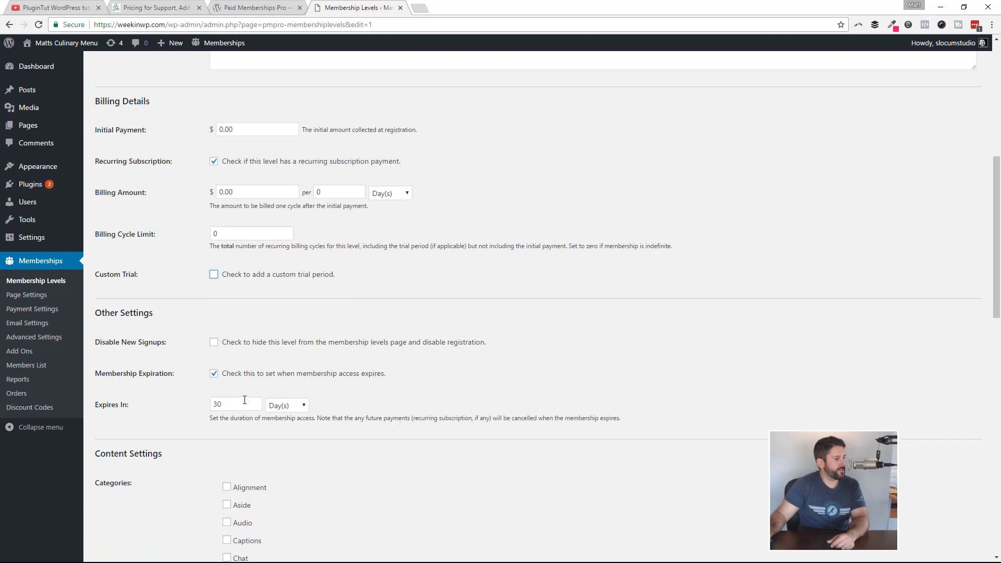
- Scroll the Bronze level form to Content Settings, leaving every post category unchecked
{"action": "scroll", "scroll_direction": "down", "scroll_amount": 3}
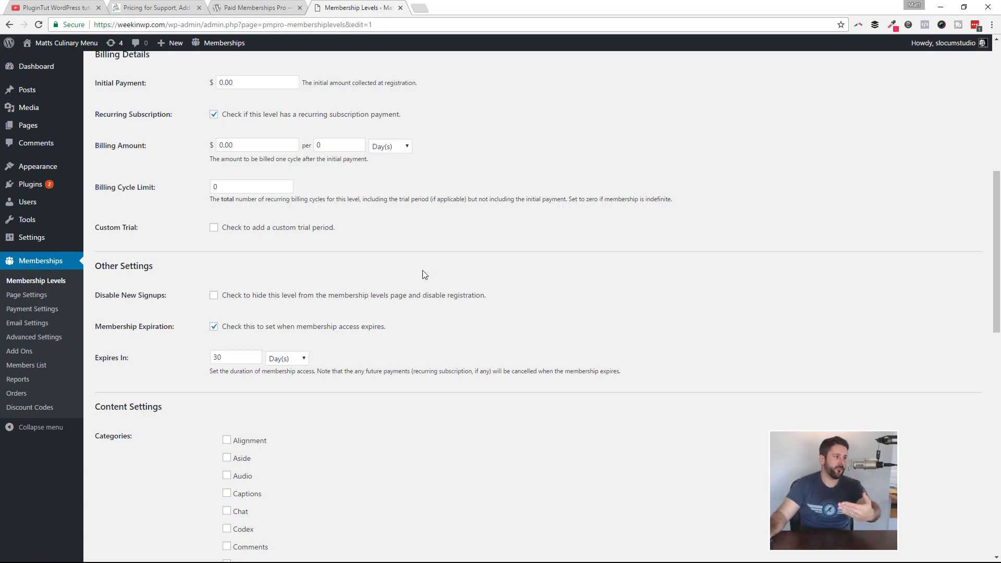
{"action": "scroll", "scroll_direction": "down", "scroll_amount": 3}
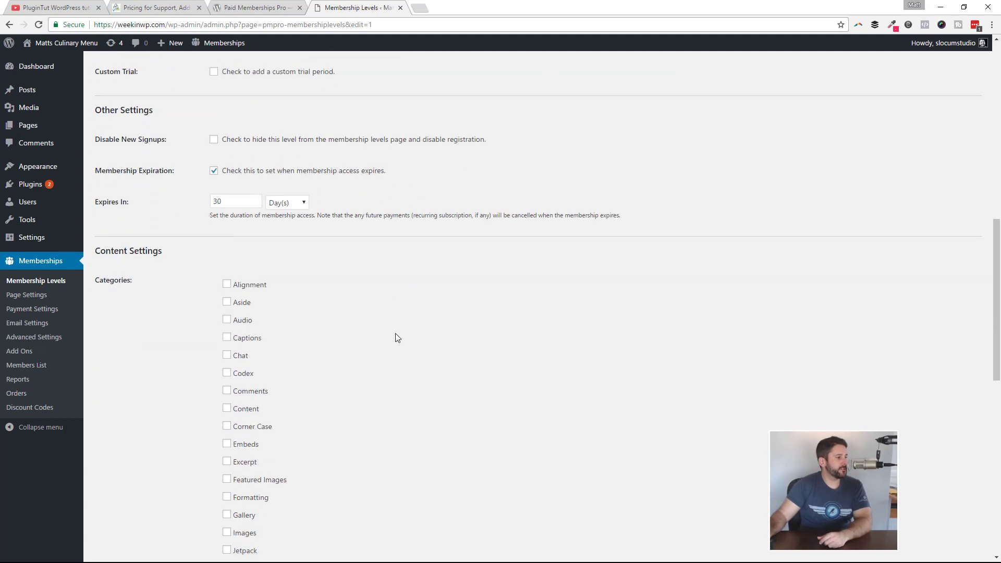
{"action": "scroll", "scroll_direction": "down", "scroll_amount": 3}
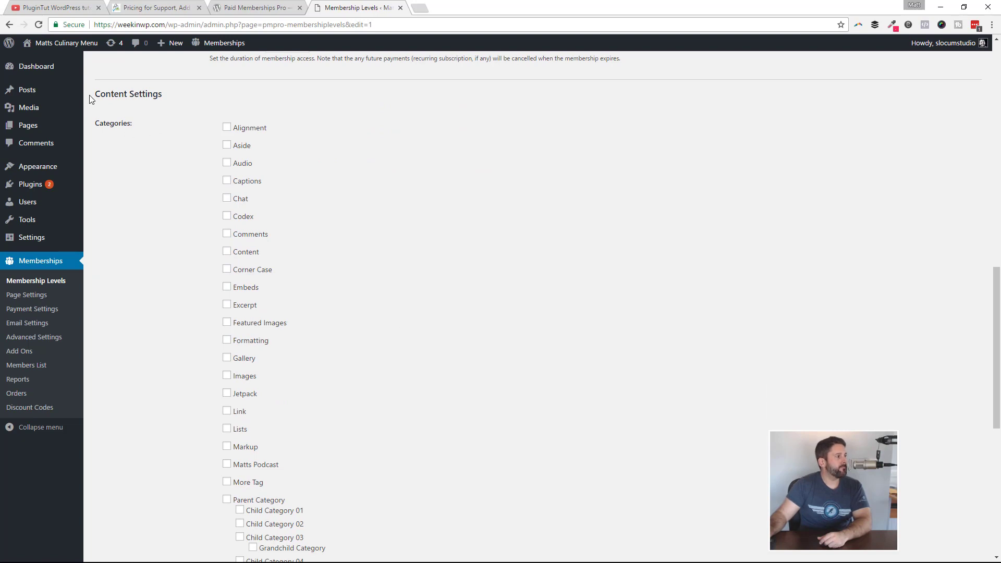
{"action": "scroll", "scroll_direction": "down", "scroll_amount": 3}
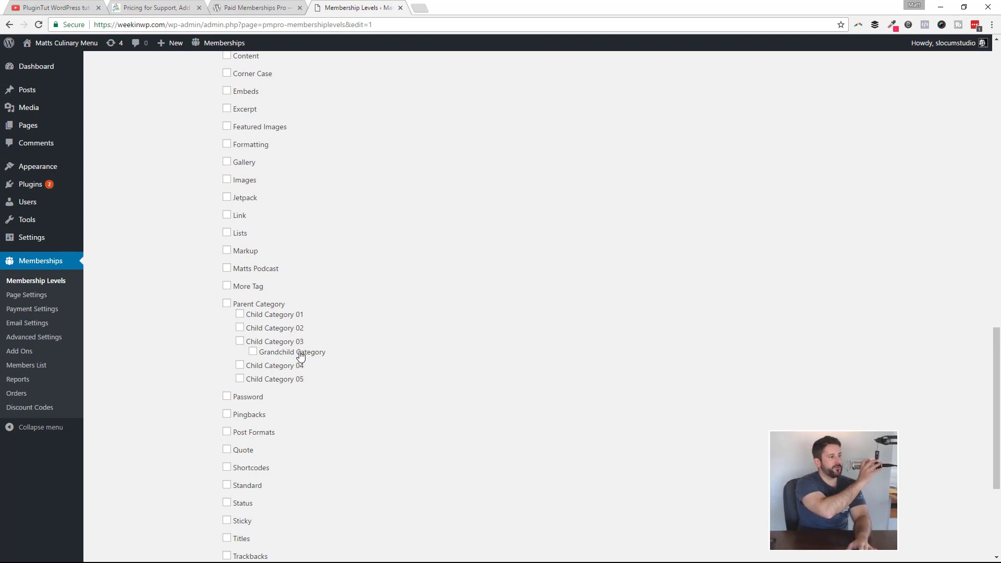
{"action": "scroll", "scroll_direction": "down", "scroll_amount": 3}
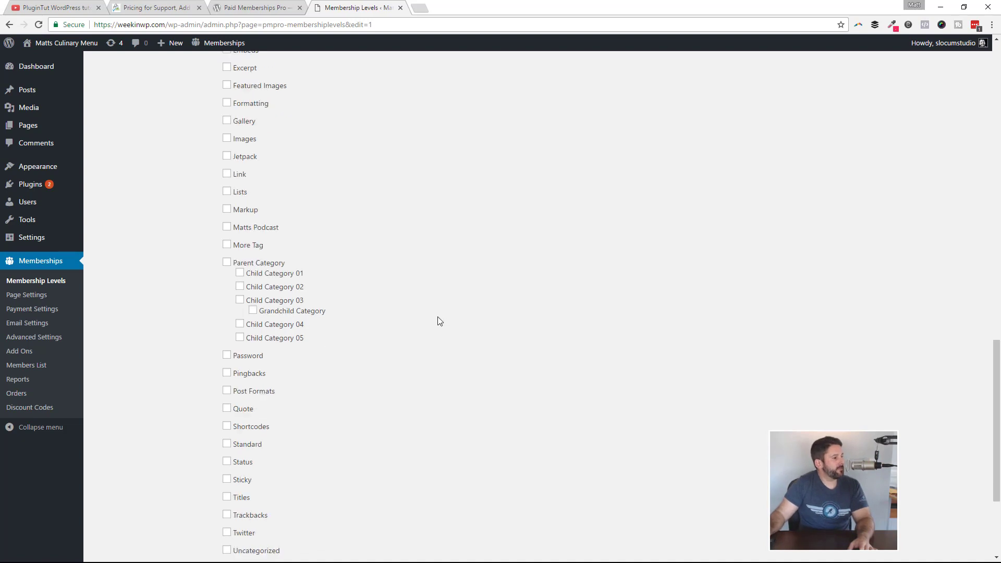
{"action": "scroll", "scroll_direction": "down", "scroll_amount": 3}
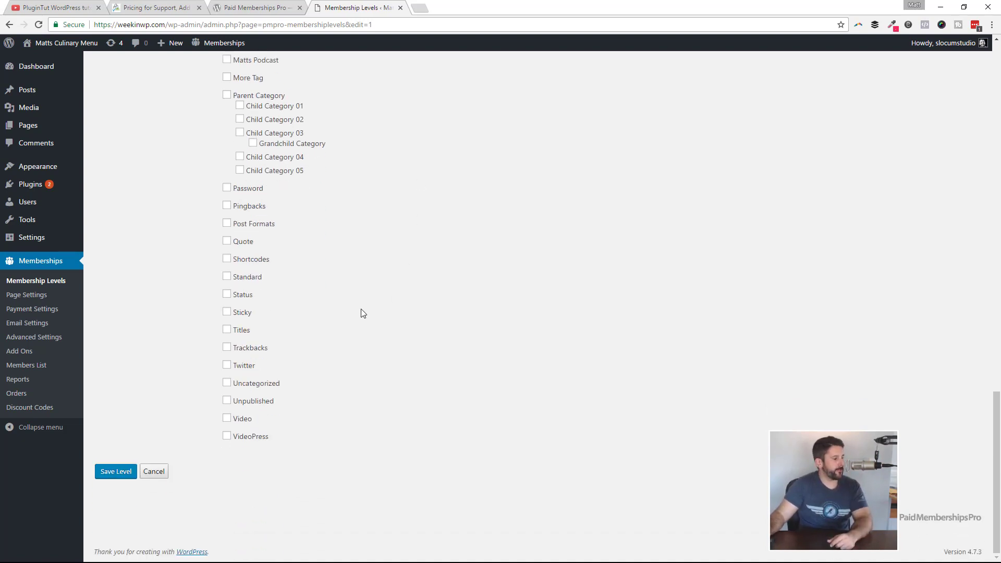
- Save the Bronze level as a free plan expiring after 30 days
{"action": "left_click", "coordinate": [116, 471]}
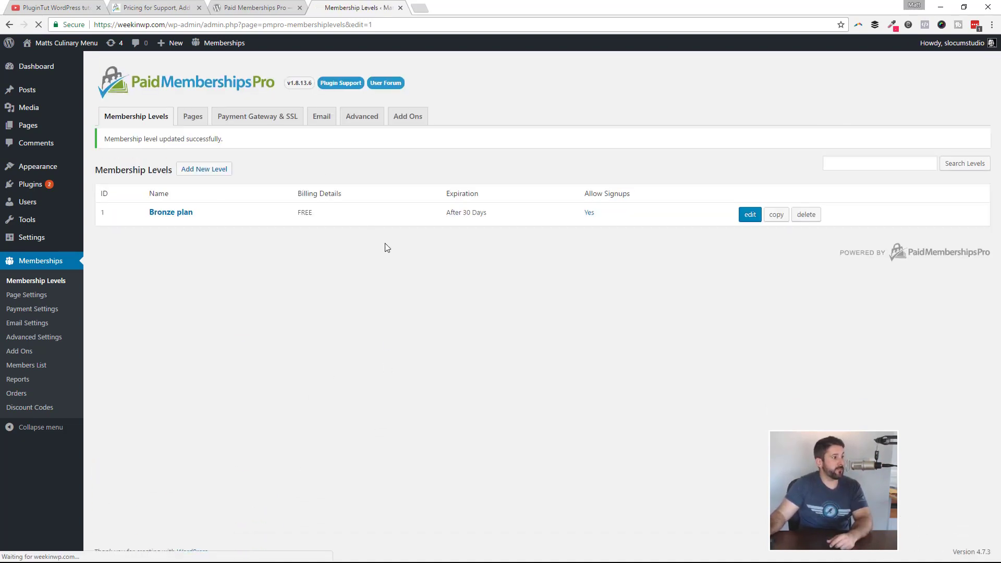
{"action": "mouse_move", "coordinate": [331, 262]}
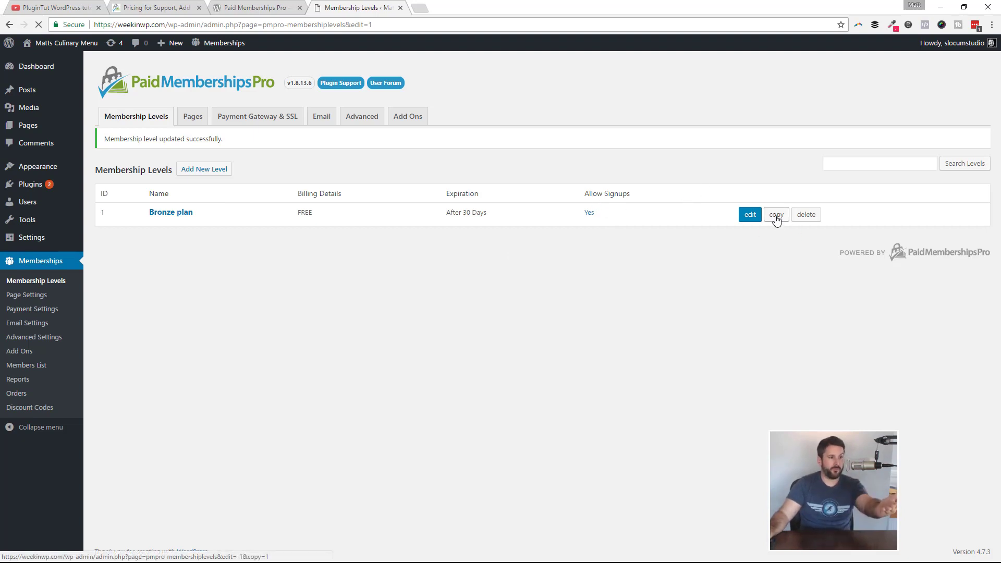
- Copy the Bronze level as a new level named Silver and save it
{"action": "left_click", "coordinate": [776, 213]}
{"action": "type", "text": "Silver"}
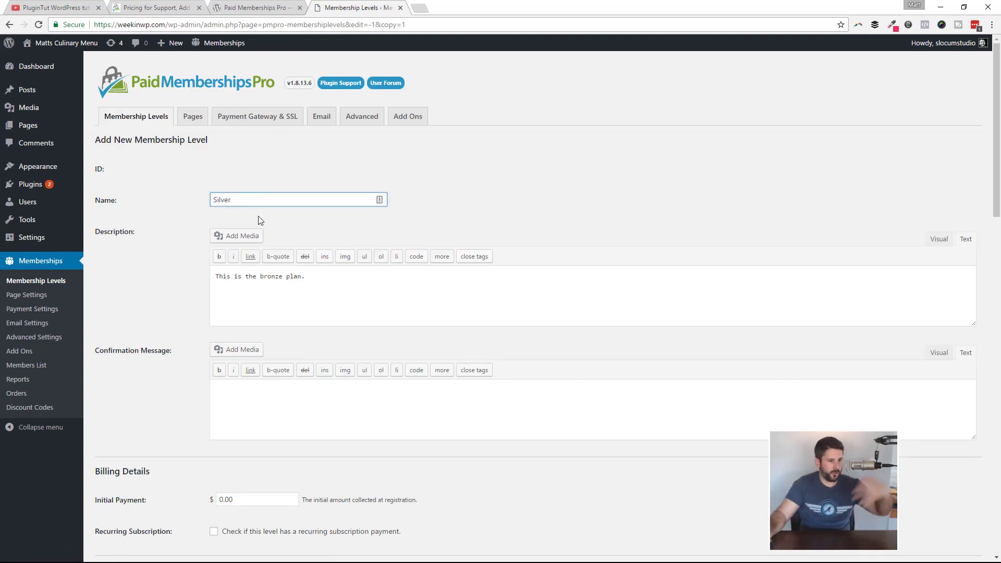
{"action": "scroll", "scroll_direction": "down", "scroll_amount": 3}
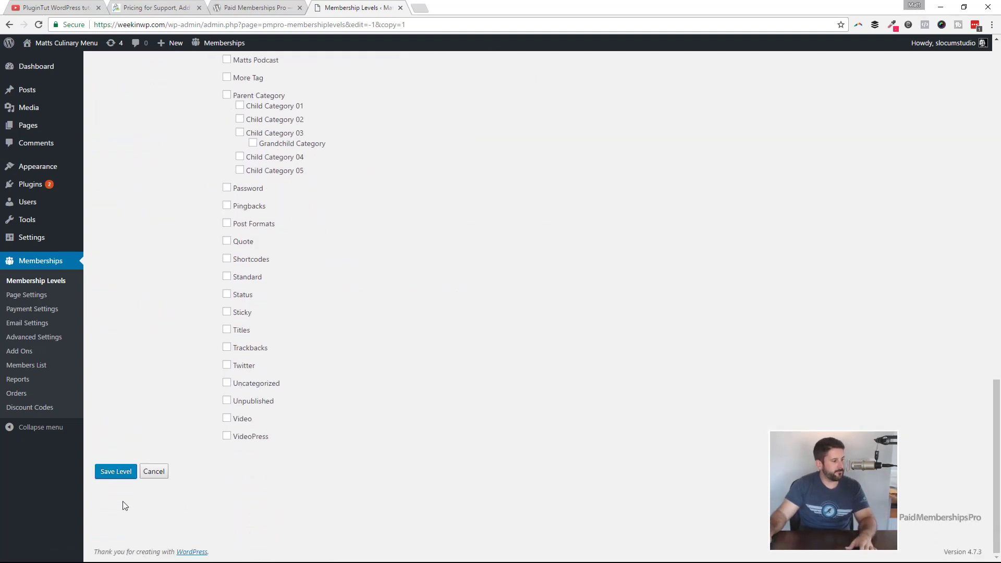
{"action": "left_click", "coordinate": [115, 471]}
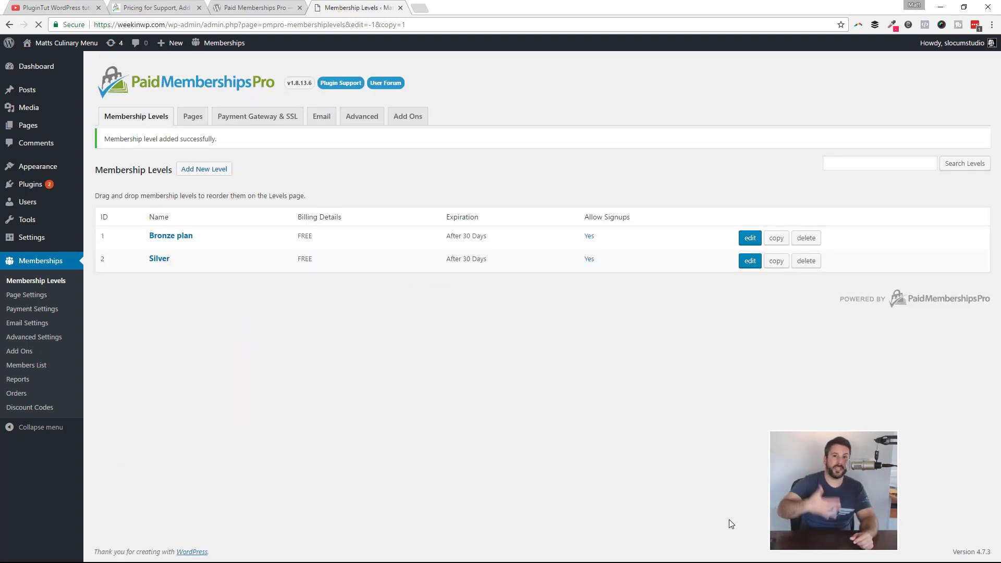
{"action": "mouse_move", "coordinate": [377, 297]}
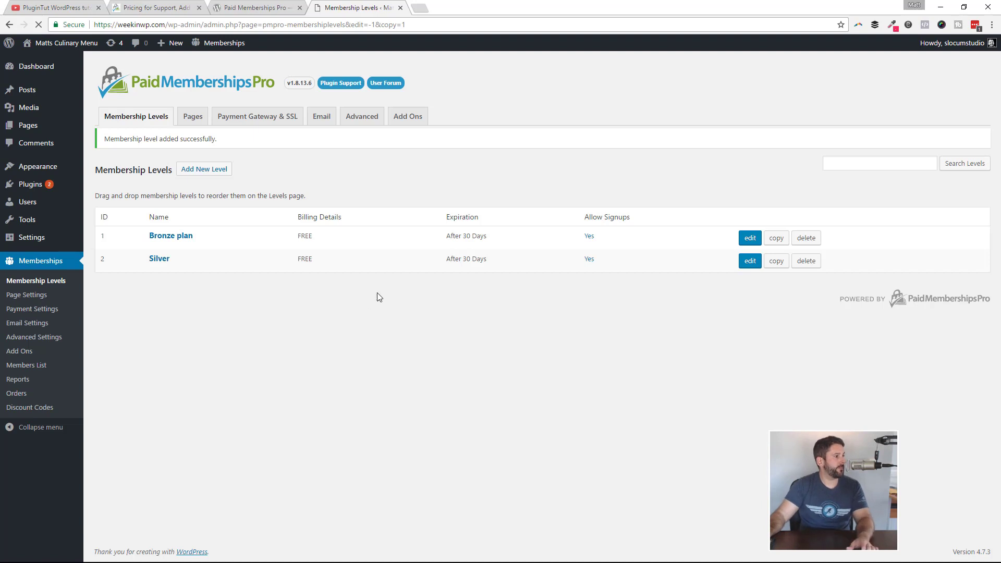
- Review the membership Pages settings, keeping Membership Account as the account page
{"action": "left_click", "coordinate": [192, 115]}
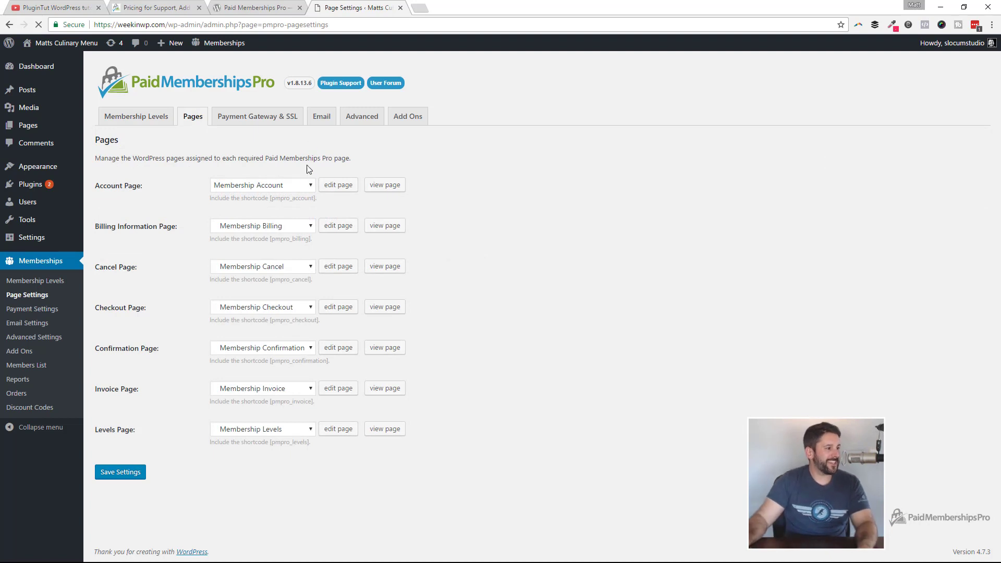
{"action": "mouse_move", "coordinate": [407, 197]}
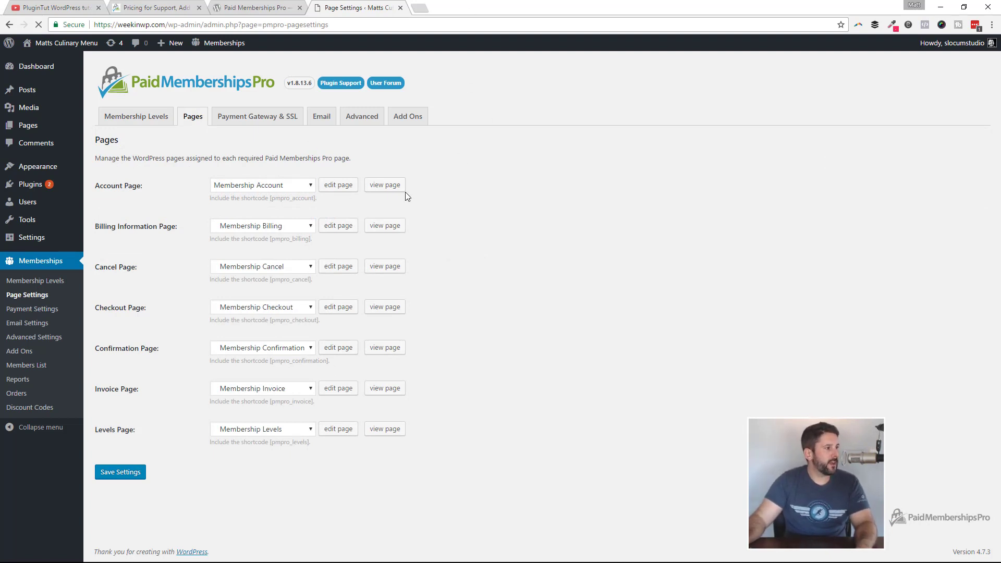
{"action": "mouse_move", "coordinate": [399, 165]}
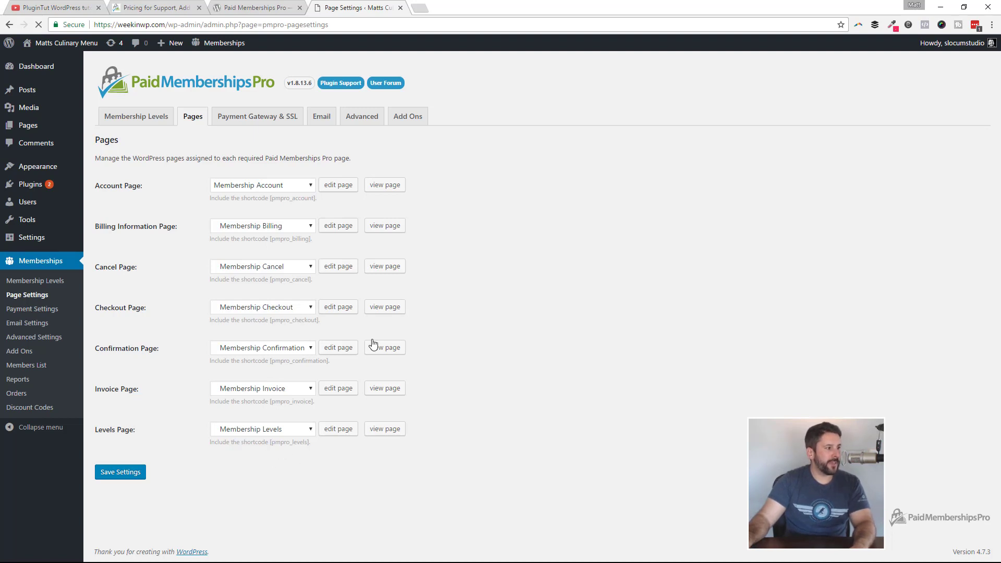
{"action": "mouse_move", "coordinate": [404, 220]}
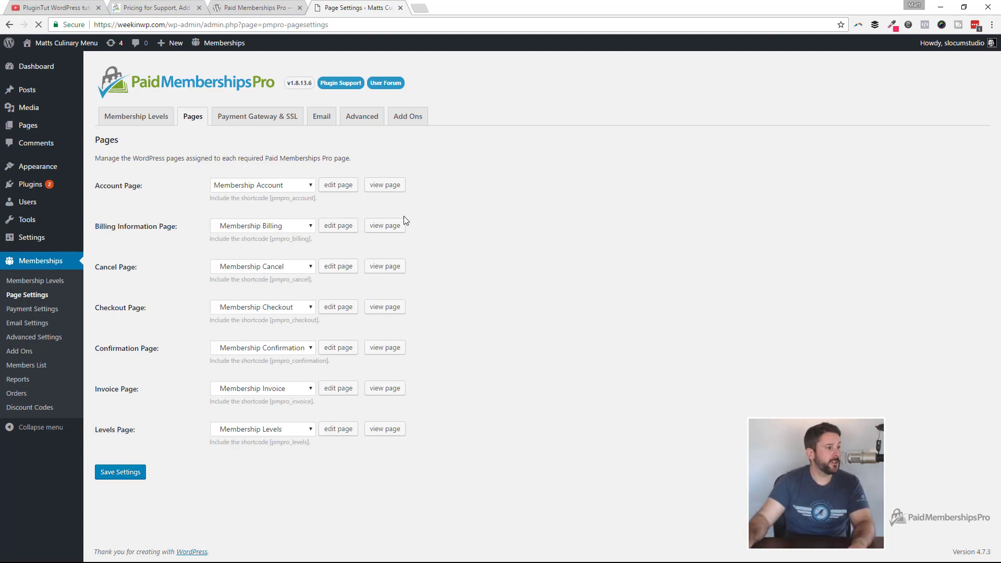
{"action": "left_click", "coordinate": [261, 185]}
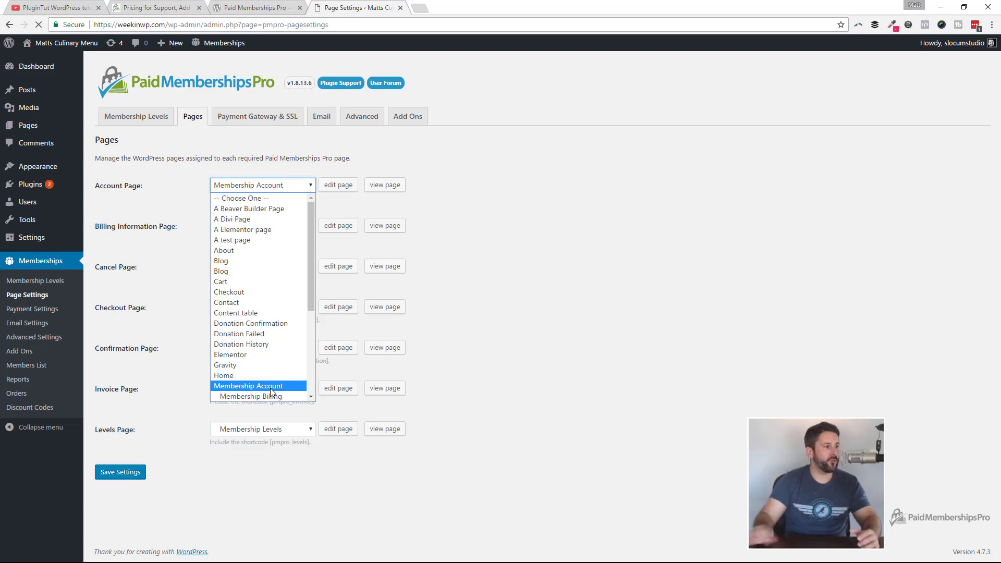
{"action": "left_click", "coordinate": [247, 386]}
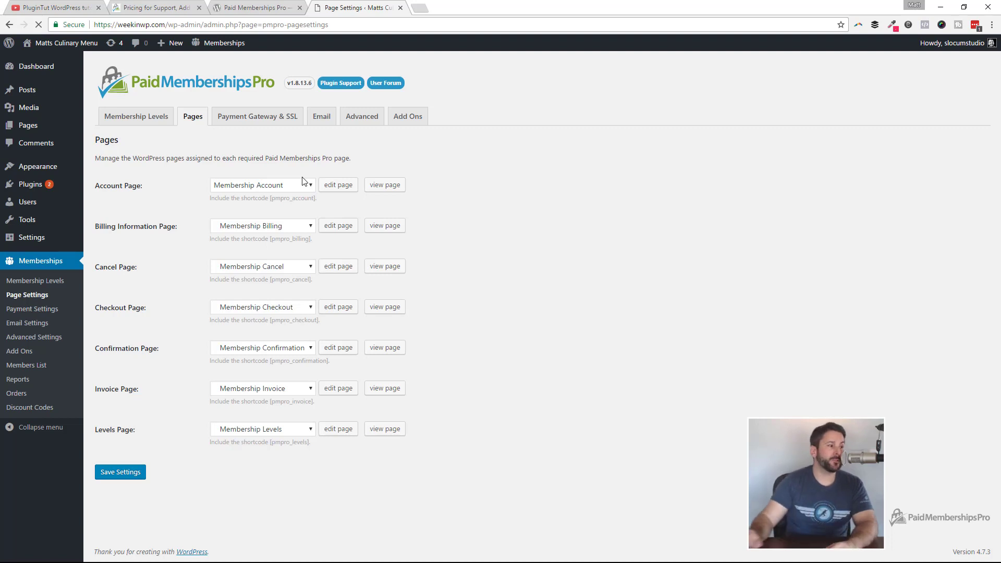
{"action": "mouse_move", "coordinate": [281, 401]}
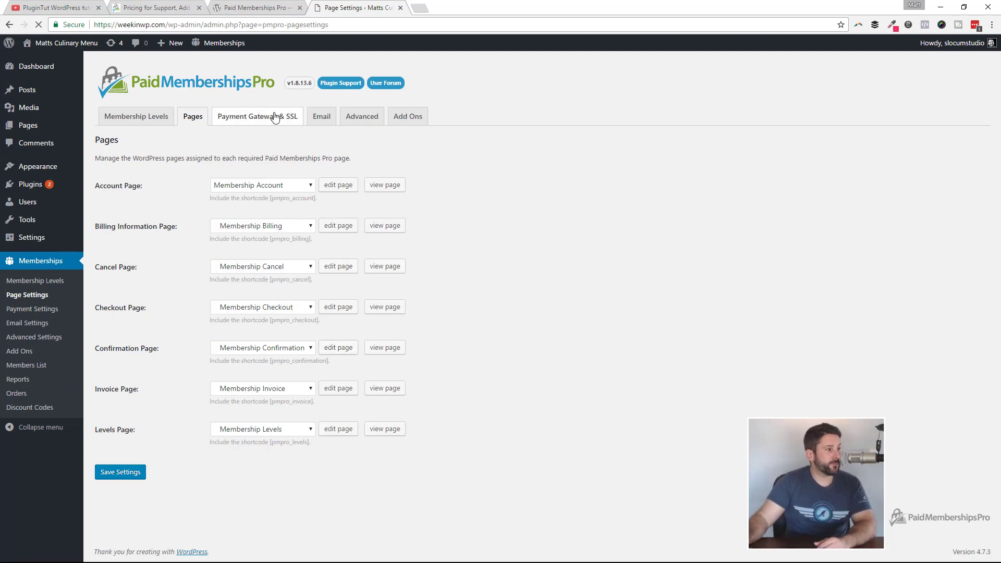
- Set Stripe as the payment gateway in Sandbox/Testing mode and review its empty key fields
{"action": "left_click", "coordinate": [257, 117]}
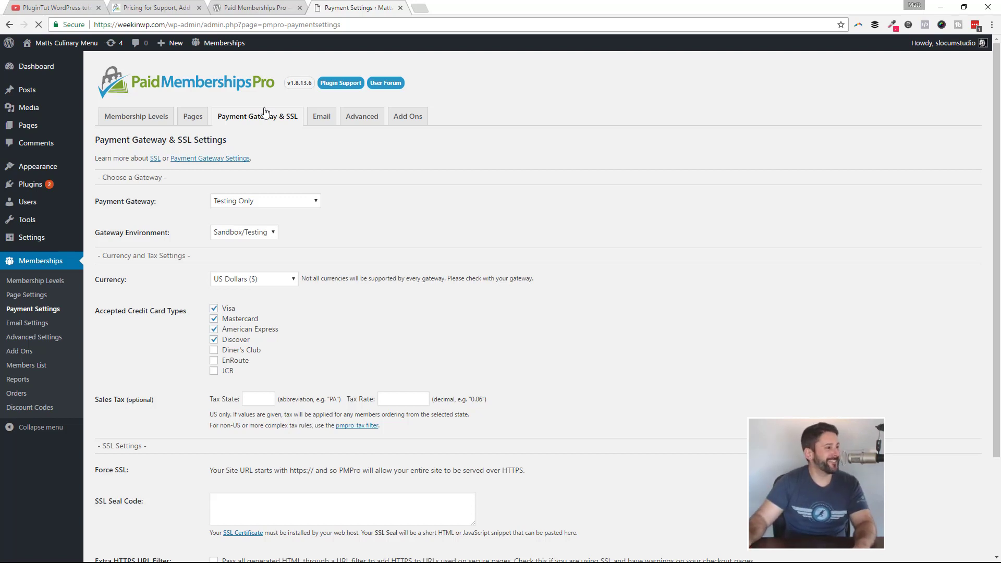
{"action": "left_click", "coordinate": [265, 201]}
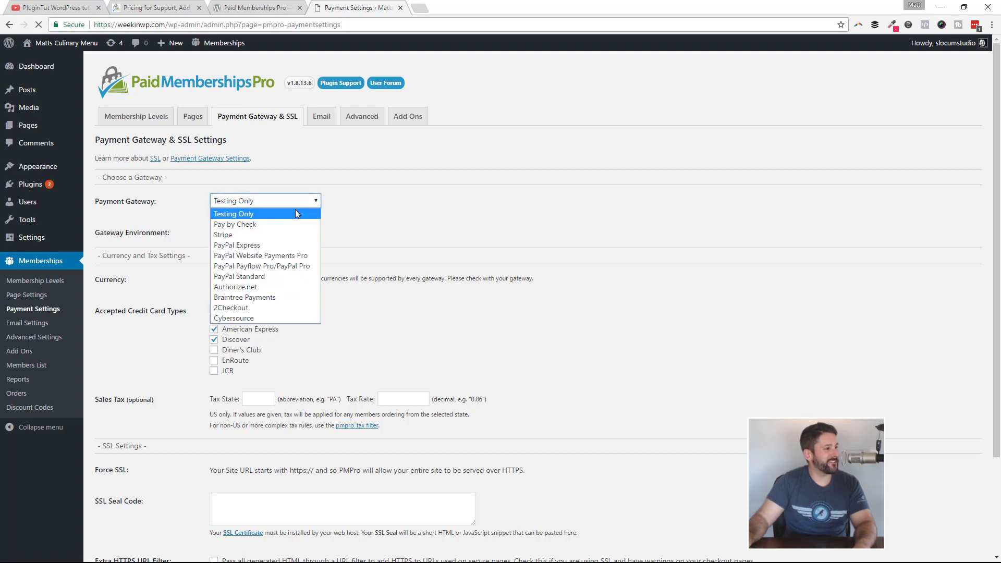
{"action": "mouse_move", "coordinate": [264, 276]}
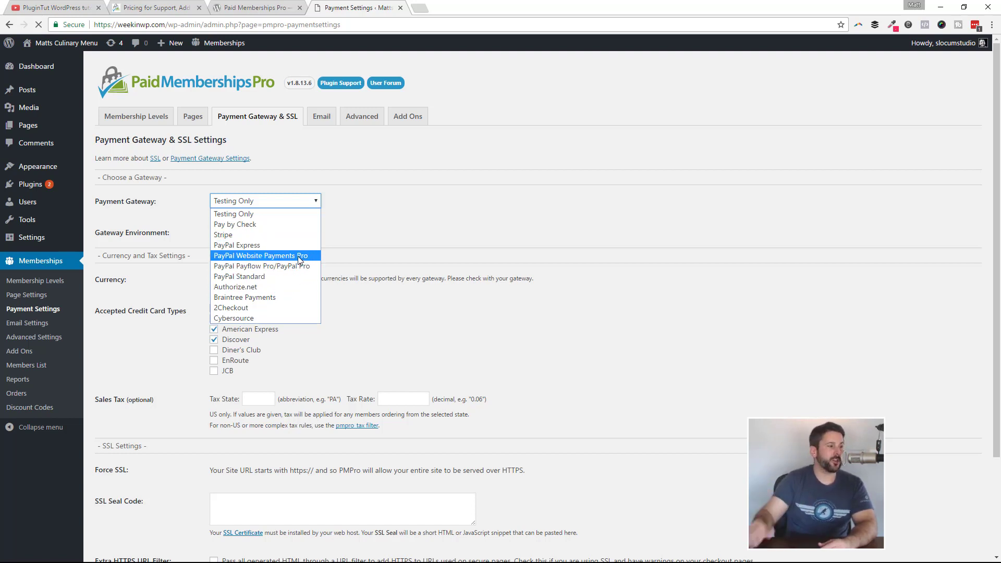
{"action": "mouse_move", "coordinate": [237, 245]}
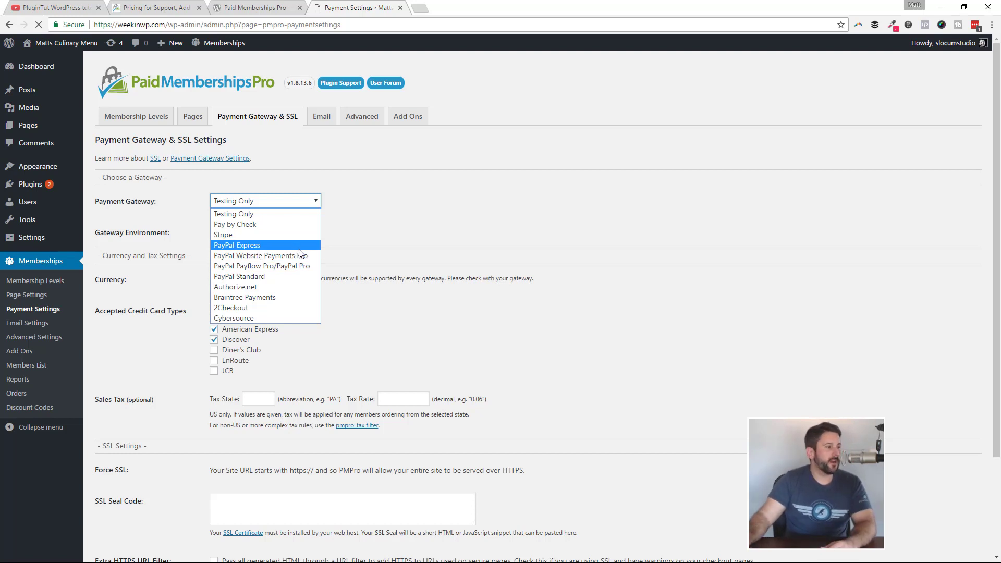
{"action": "mouse_move", "coordinate": [236, 234]}
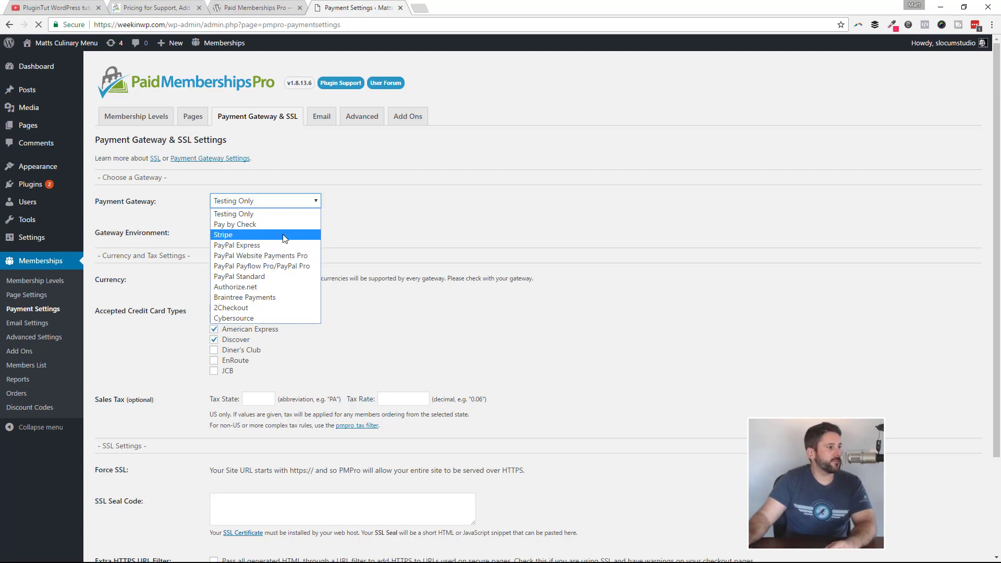
{"action": "left_click", "coordinate": [223, 234]}
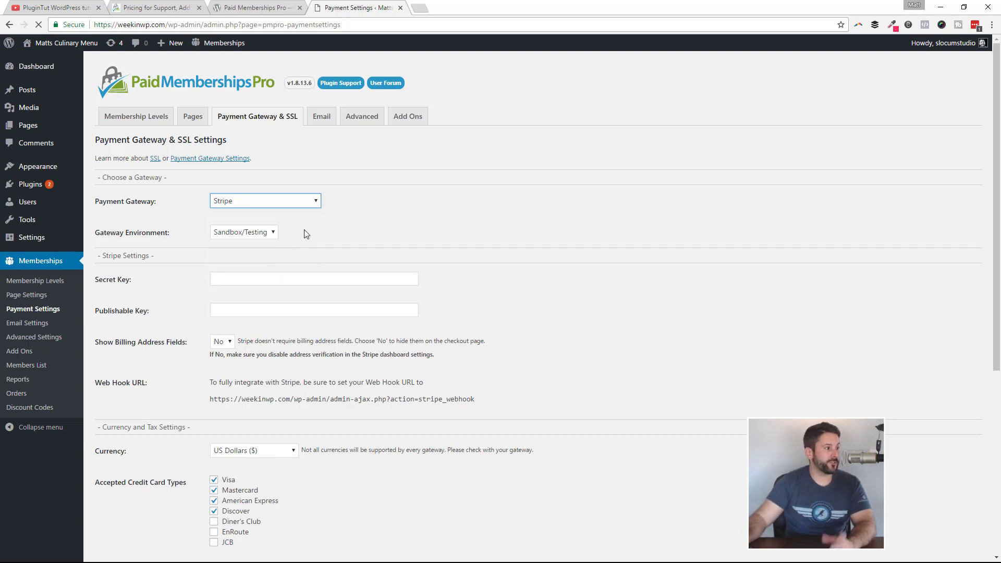
{"action": "left_click", "coordinate": [242, 232]}
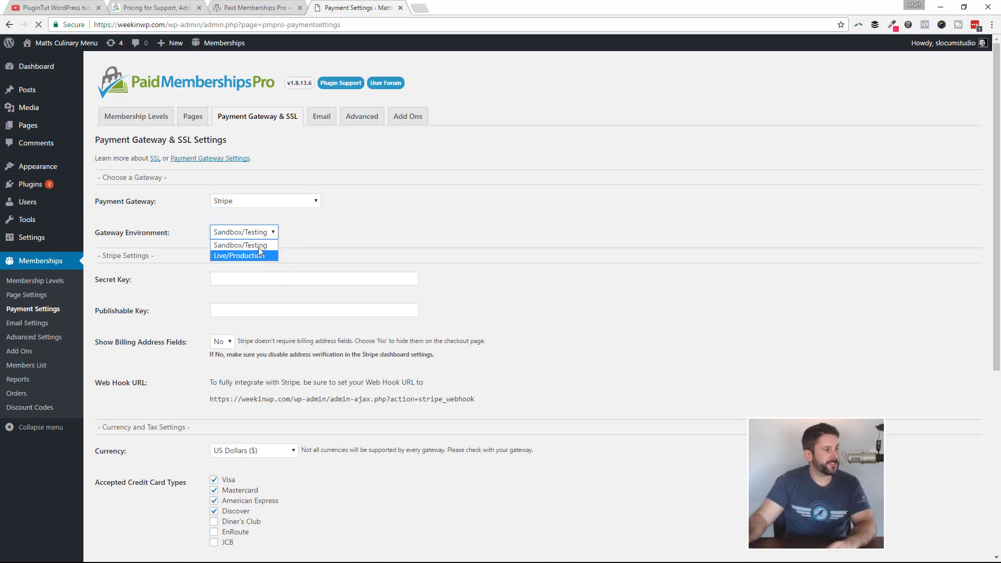
{"action": "left_click", "coordinate": [243, 246]}
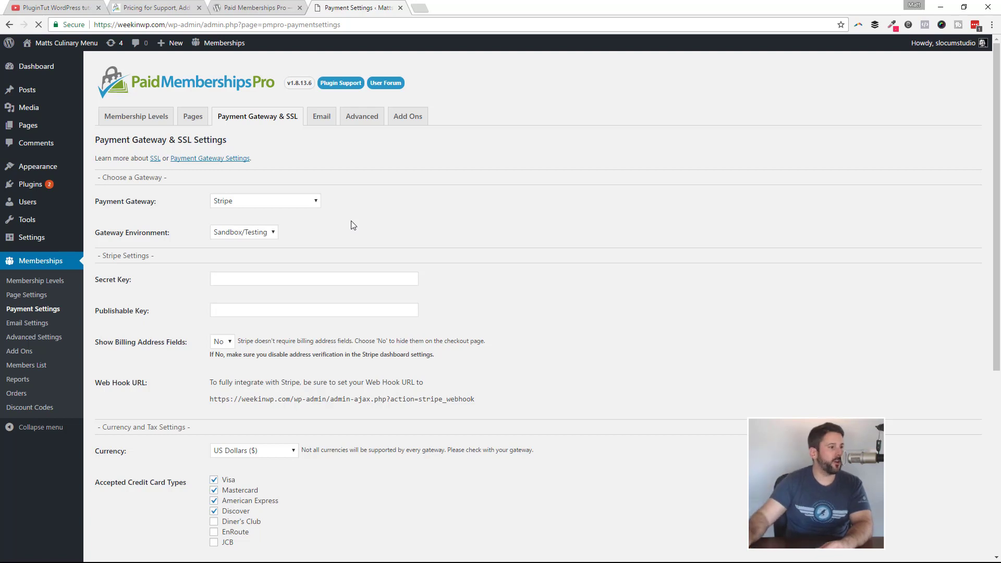
{"action": "scroll", "scroll_direction": "down", "scroll_amount": 3}
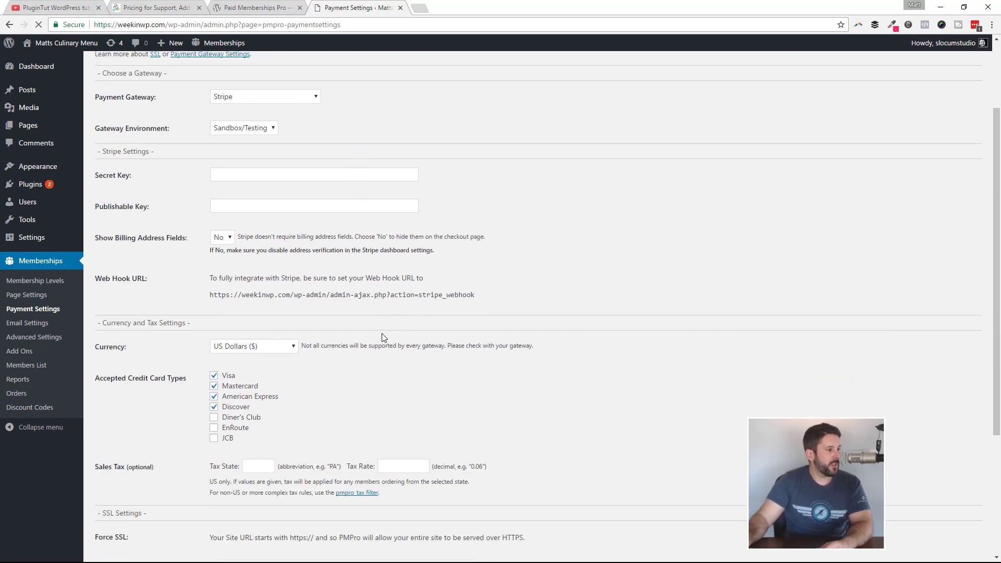
{"action": "scroll", "scroll_direction": "down", "scroll_amount": 3}
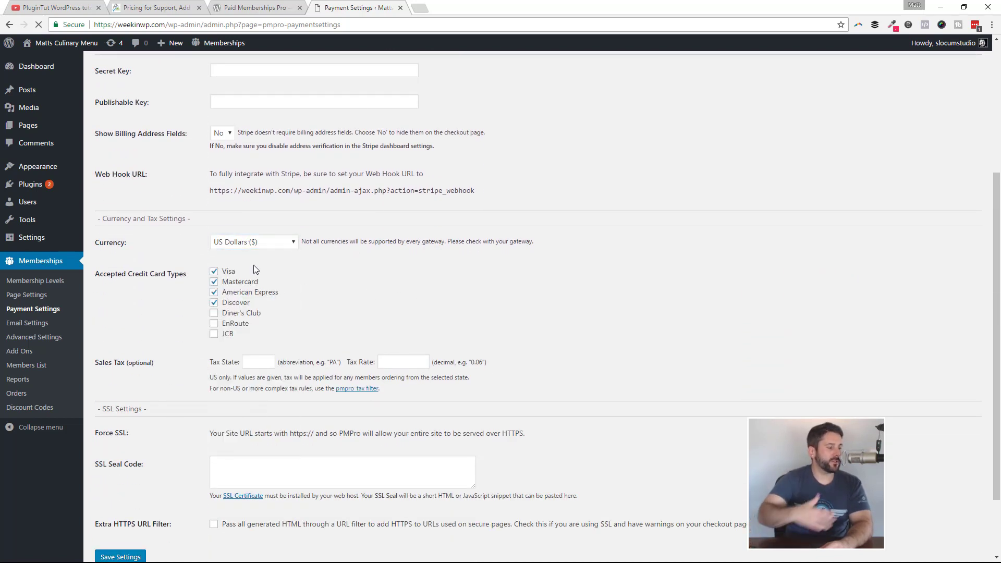
{"action": "scroll", "scroll_direction": "down", "scroll_amount": 3}
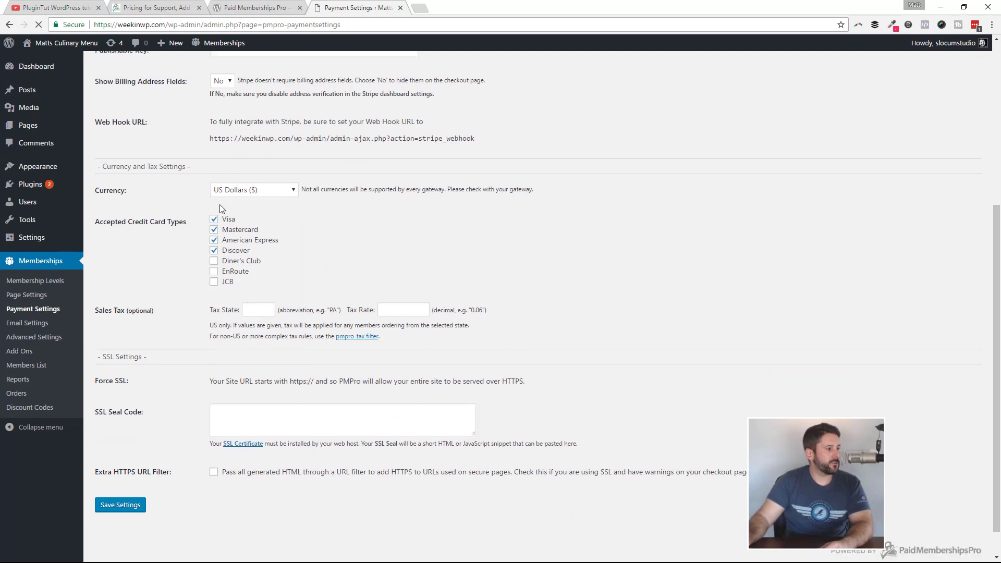
{"action": "scroll", "scroll_direction": "down", "scroll_amount": 3}
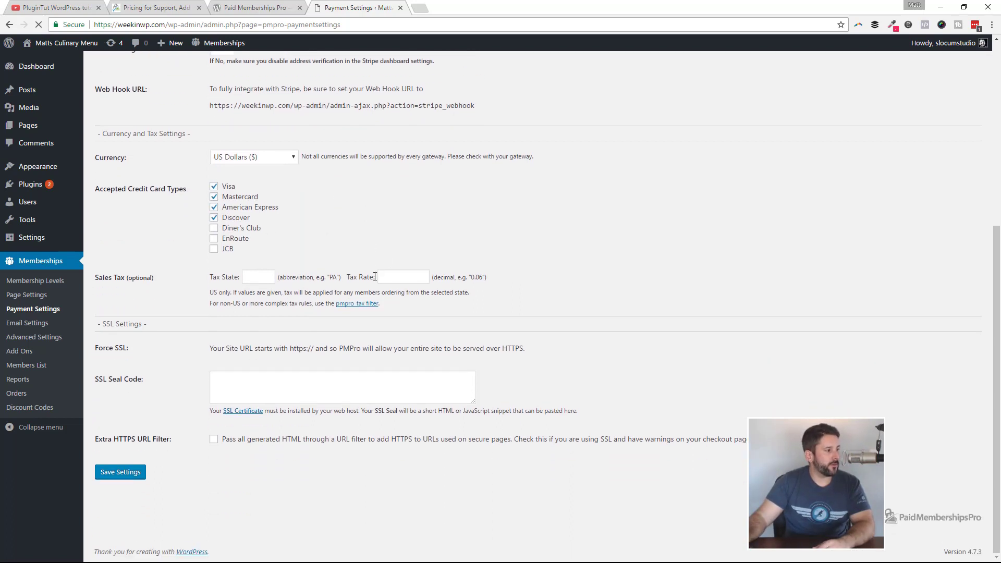
{"action": "mouse_move", "coordinate": [496, 421]}
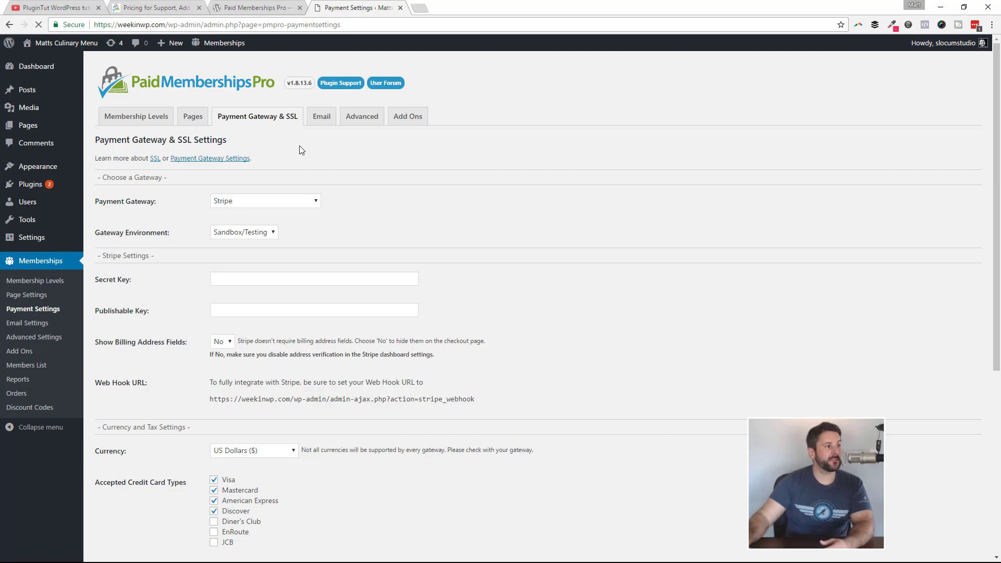
{"action": "mouse_move", "coordinate": [332, 141]}
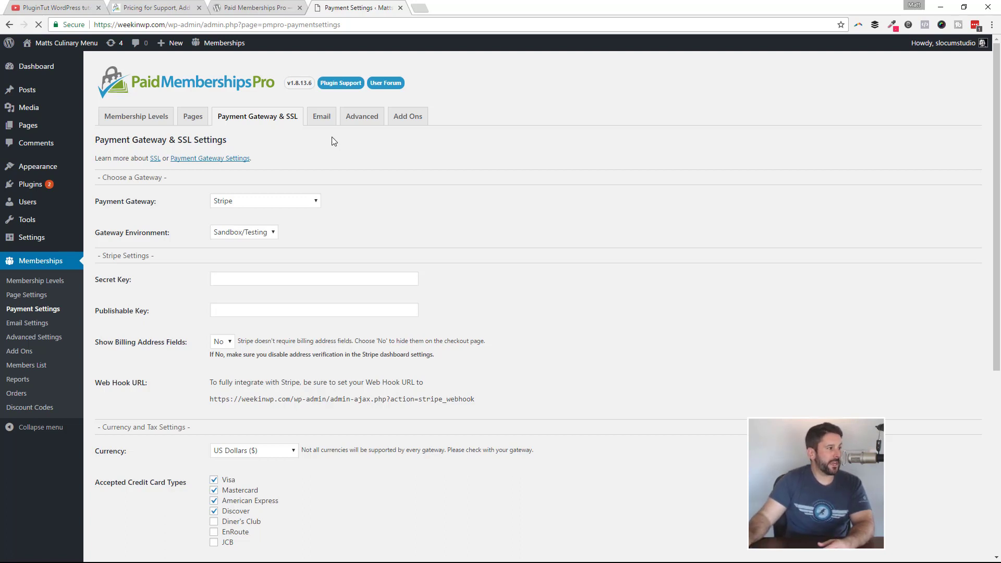
- Review Email settings: default From address and all four admin notifications enabled
{"action": "left_click", "coordinate": [321, 116]}
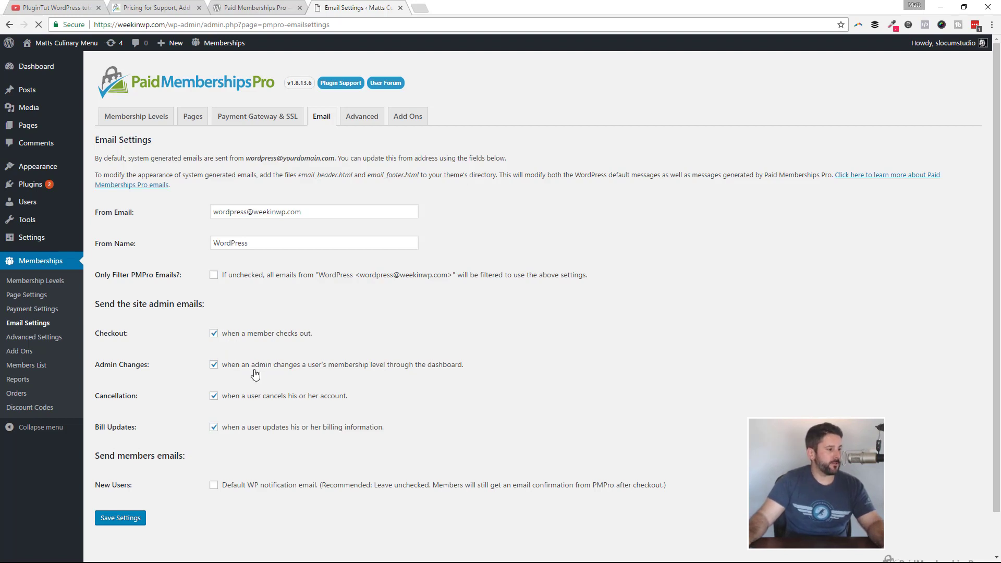
{"action": "mouse_move", "coordinate": [227, 391]}
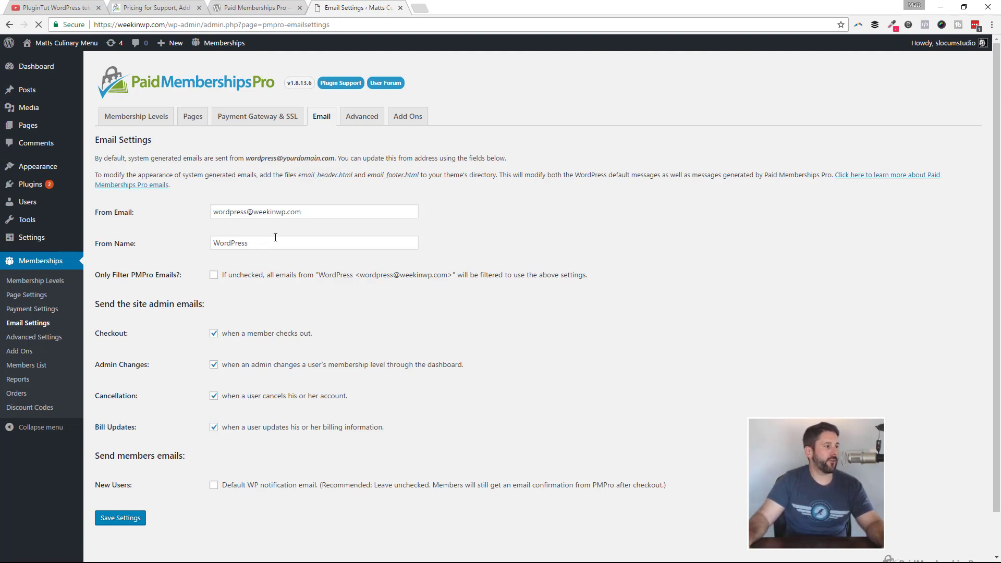
{"action": "mouse_move", "coordinate": [362, 117]}
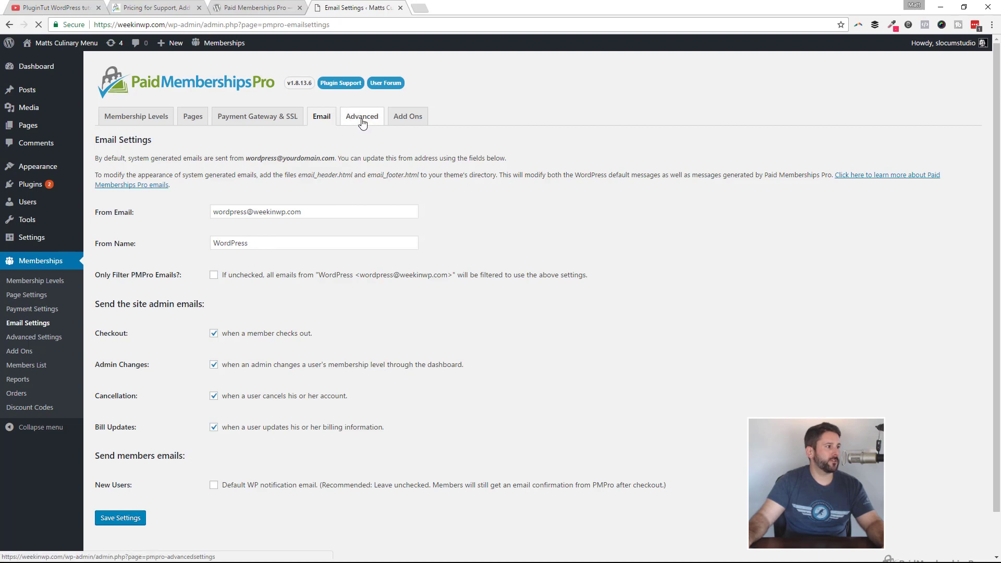
- Review the Advanced tab's non-member, logged-out and RSS restriction messages without changes
{"action": "left_click", "coordinate": [361, 116]}
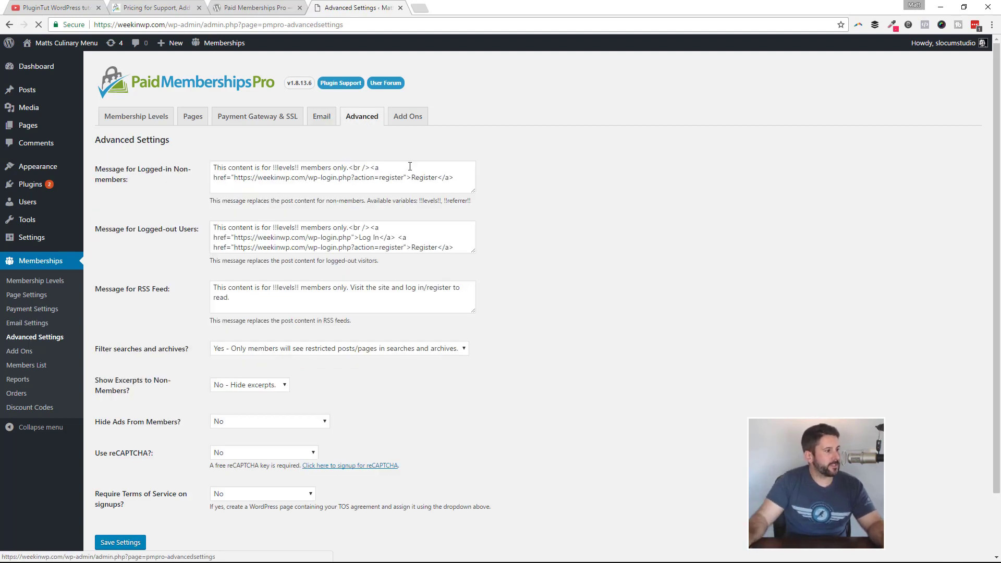
{"action": "left_click_drag", "start_coordinate": [240, 167], "coordinate": [454, 177]}
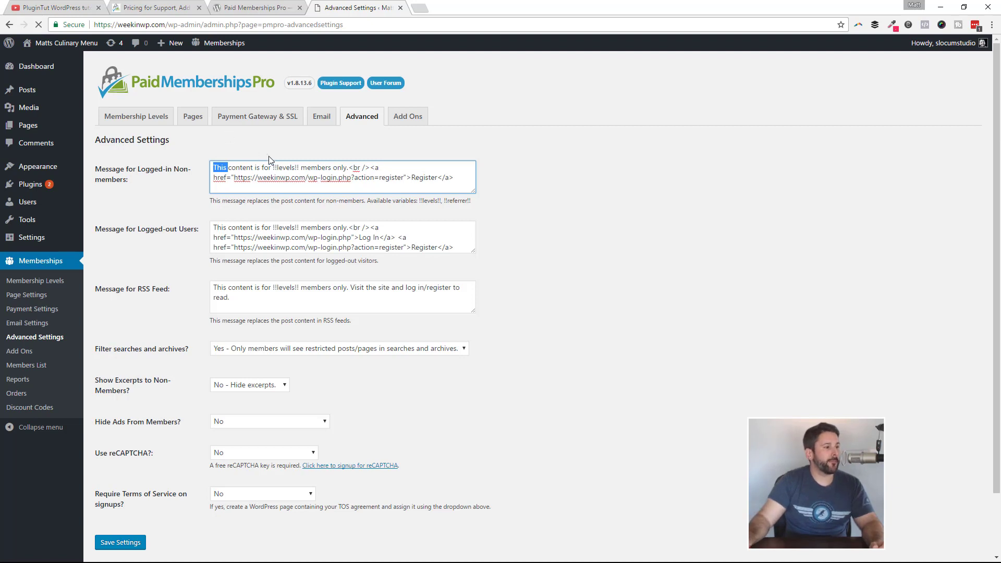
{"action": "left_click", "coordinate": [341, 296]}
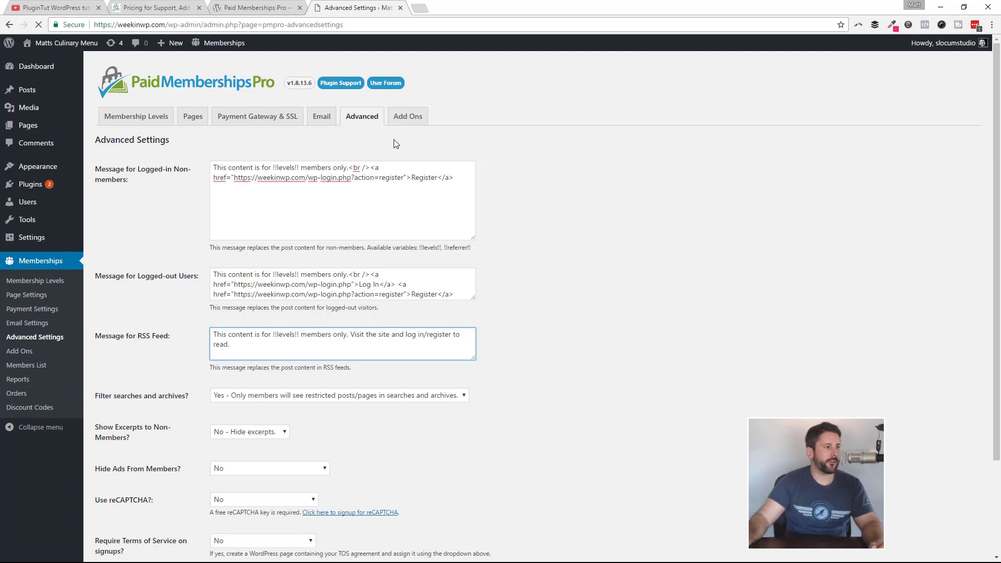
{"action": "left_click", "coordinate": [387, 185]}
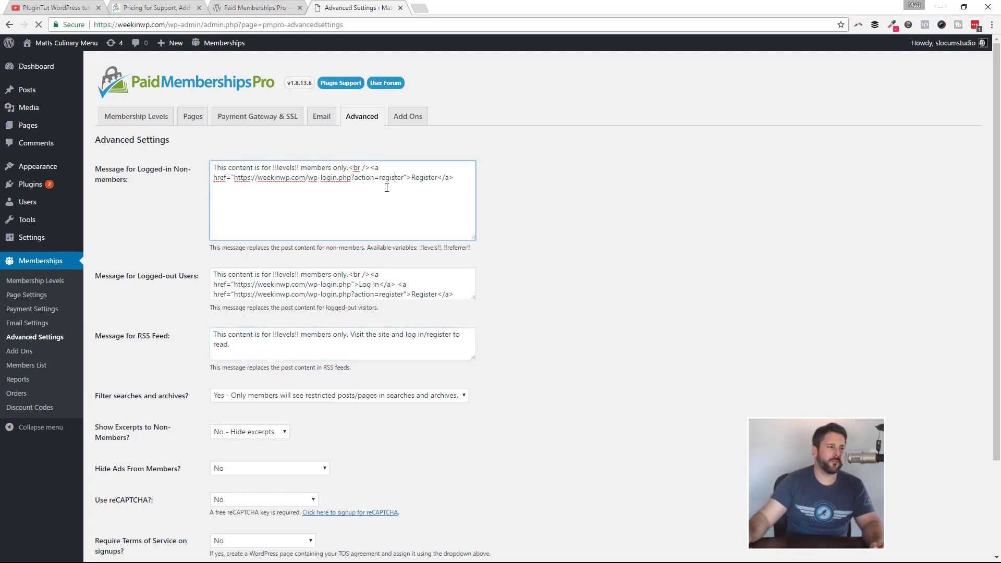
{"action": "left_click_drag", "start_coordinate": [302, 168], "coordinate": [452, 177]}
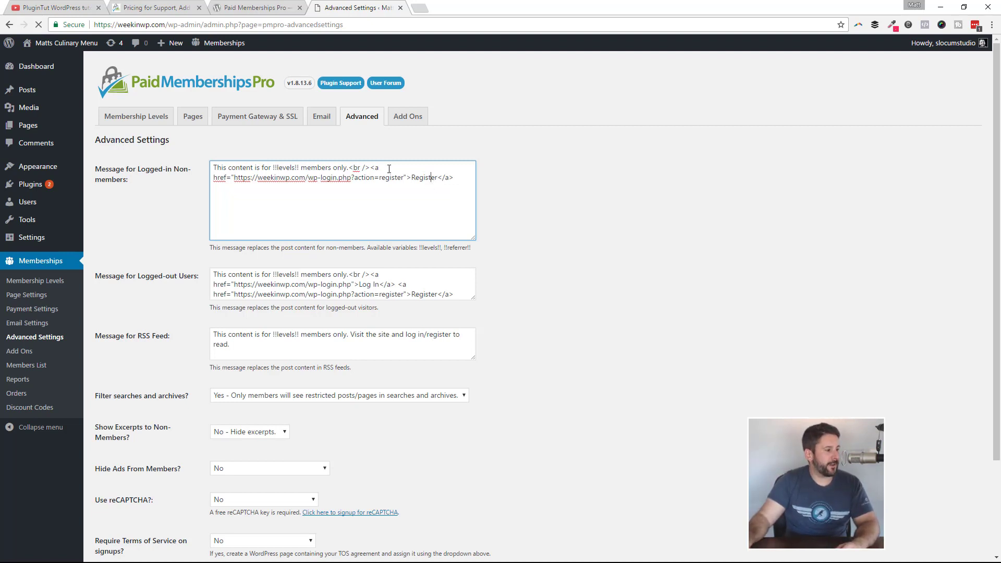
{"action": "scroll", "scroll_direction": "down", "scroll_amount": 3}
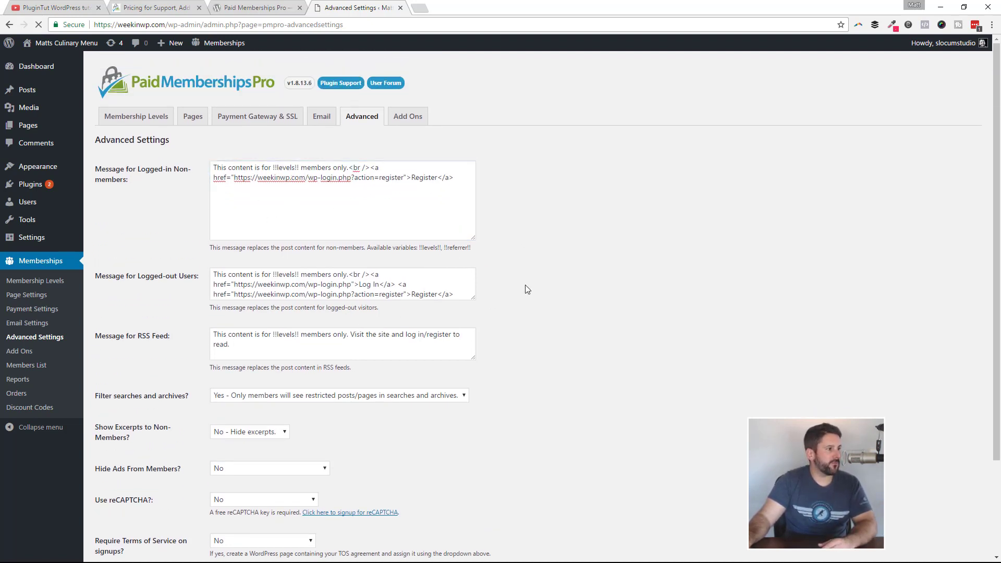
- Browse the 68 add-ons on the Add Ons page to locate the MailChimp Add On
{"action": "left_click", "coordinate": [407, 116]}
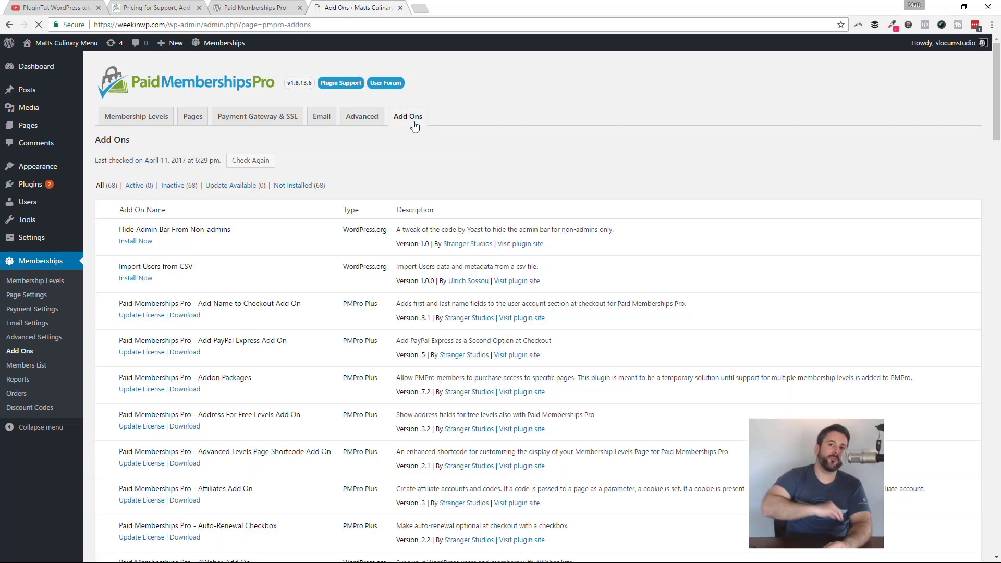
{"action": "scroll", "scroll_direction": "down", "scroll_amount": 3}
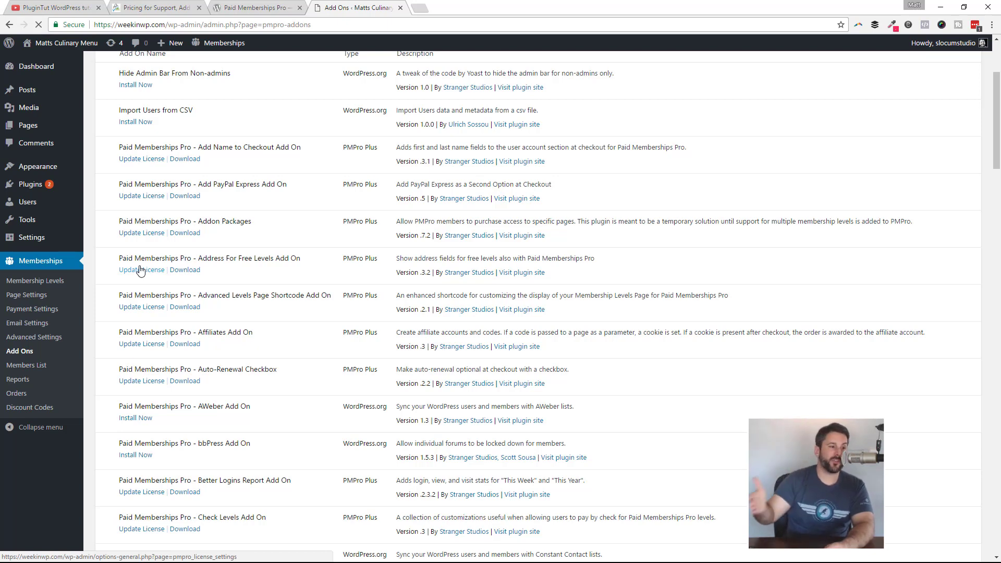
{"action": "scroll", "scroll_direction": "down", "scroll_amount": 3}
{"action": "type", "text": "mailch"}
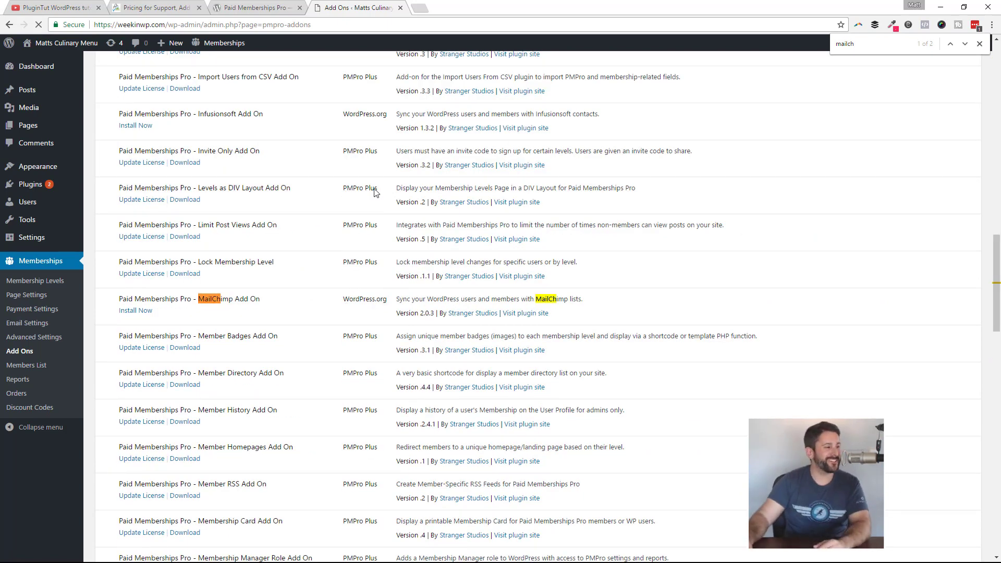
{"action": "mouse_move", "coordinate": [233, 301]}
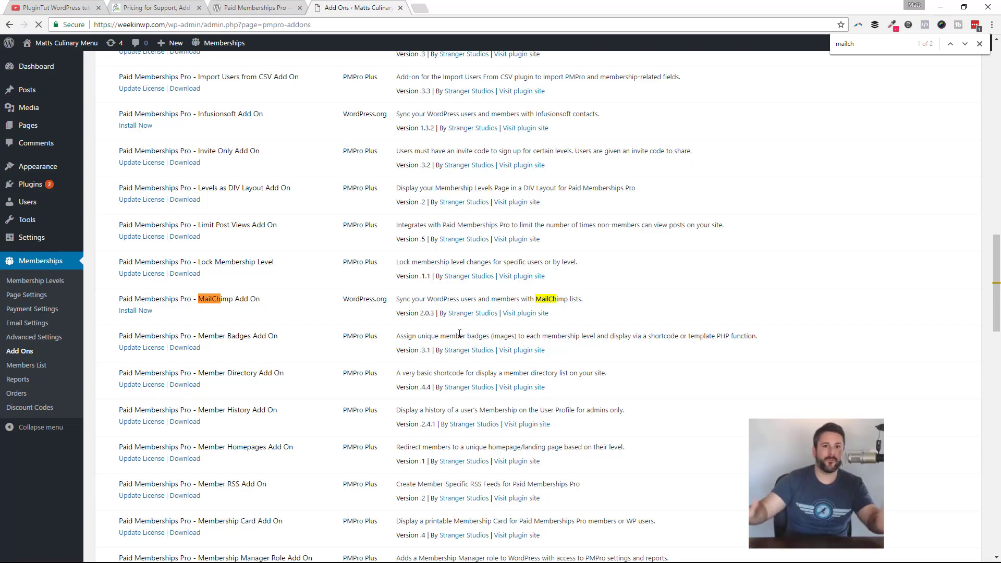
{"action": "scroll", "scroll_direction": "down", "scroll_amount": 3}
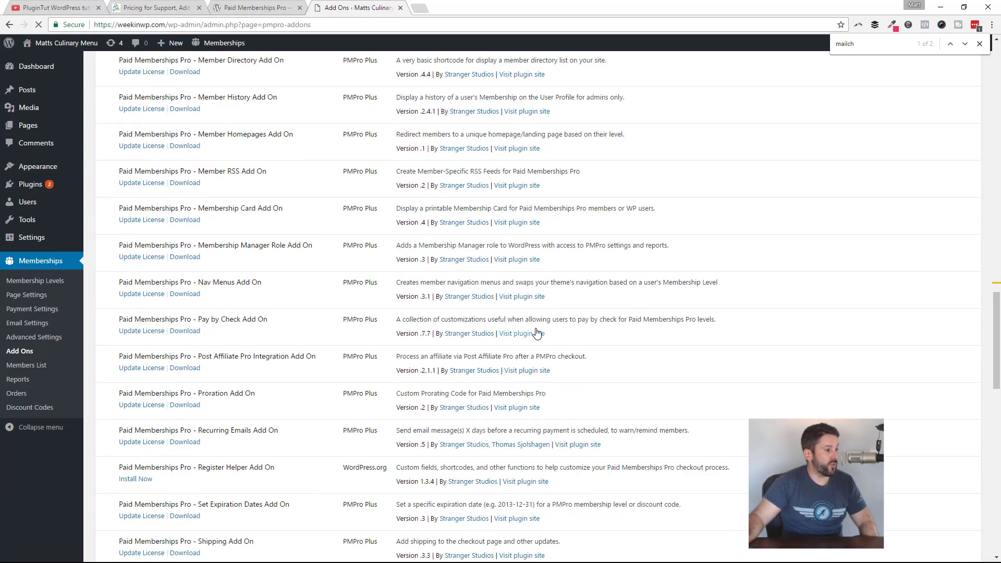
{"action": "scroll", "scroll_direction": "down", "scroll_amount": 3}
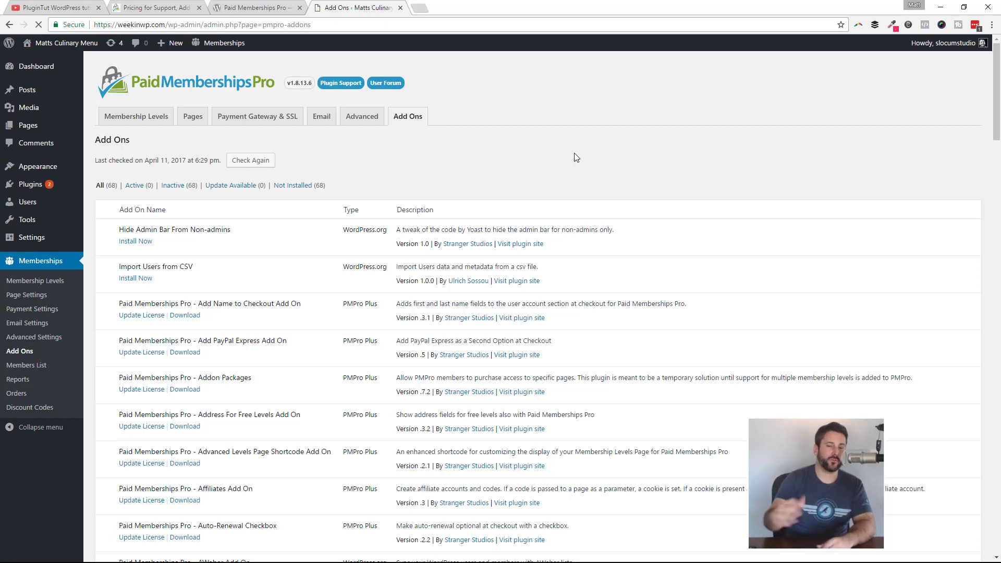
- View the Membership Levels page from Pages settings and select the free Bronze plan
{"action": "left_click", "coordinate": [192, 116]}
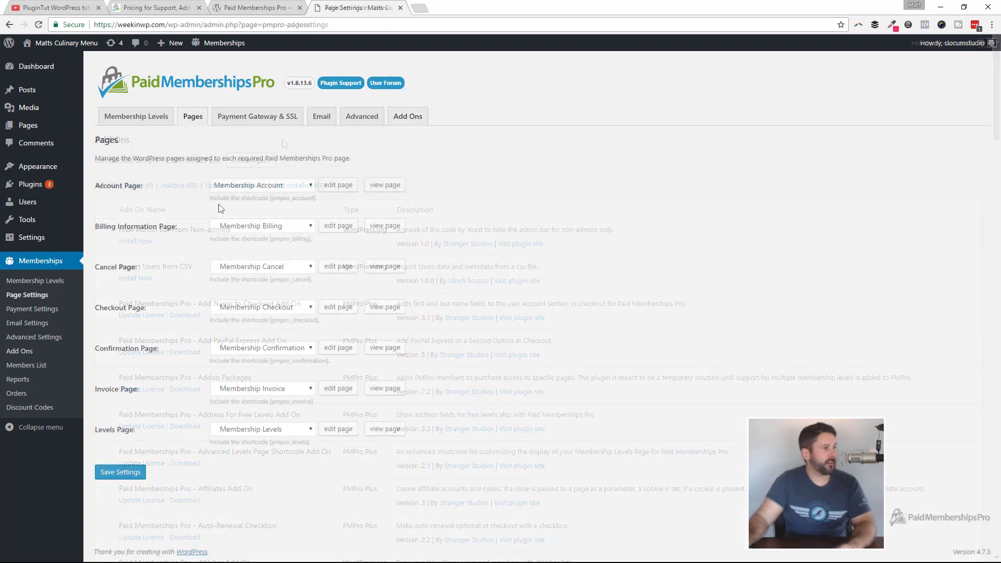
{"action": "left_click", "coordinate": [384, 185]}
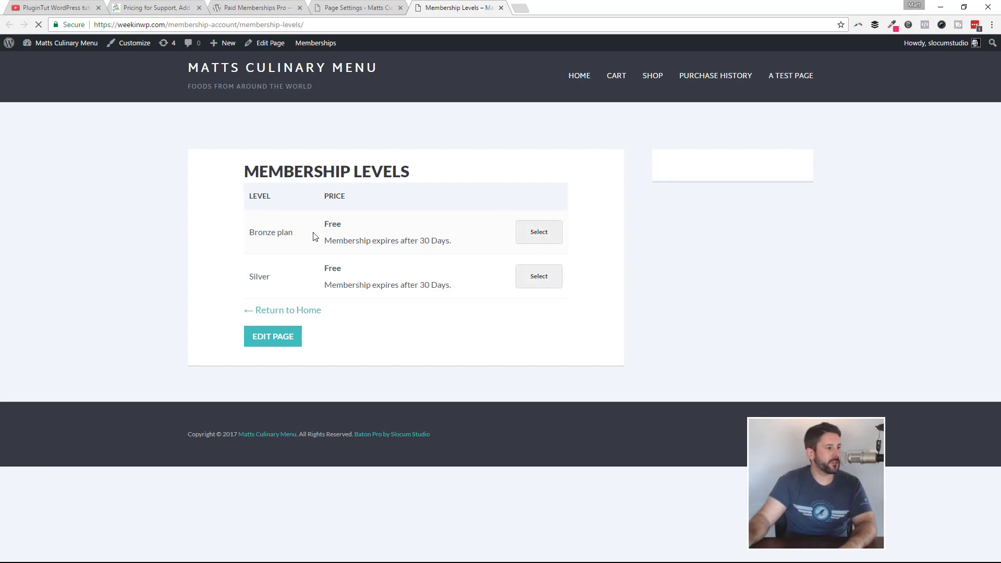
{"action": "left_click", "coordinate": [539, 231]}
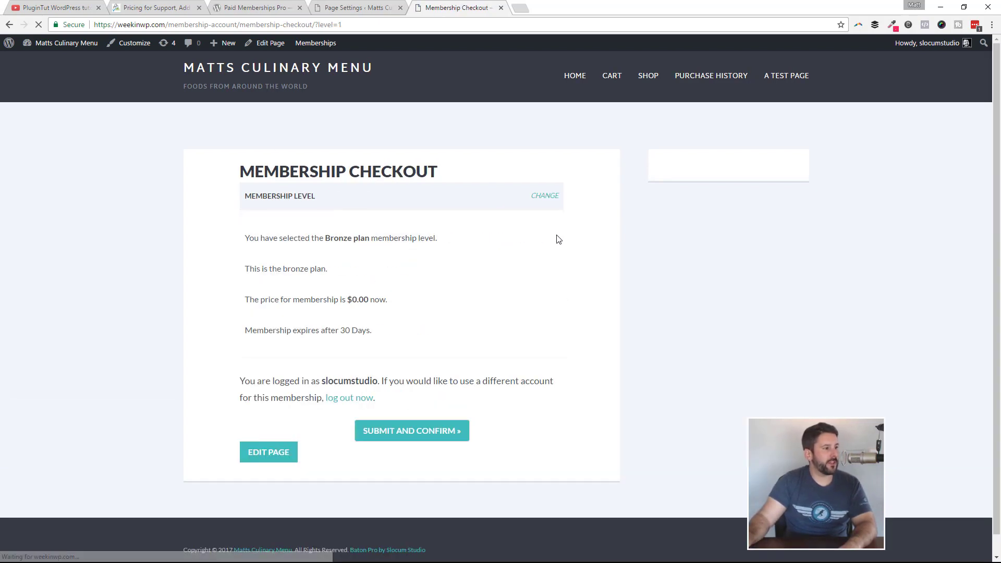
{"action": "scroll", "scroll_direction": "down", "scroll_amount": 3}
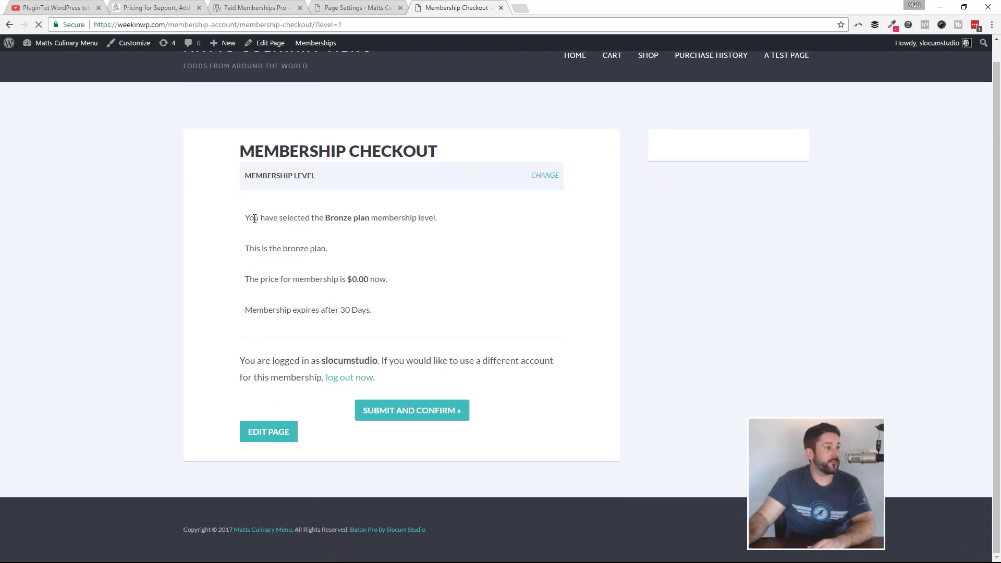
{"action": "mouse_move", "coordinate": [341, 254]}
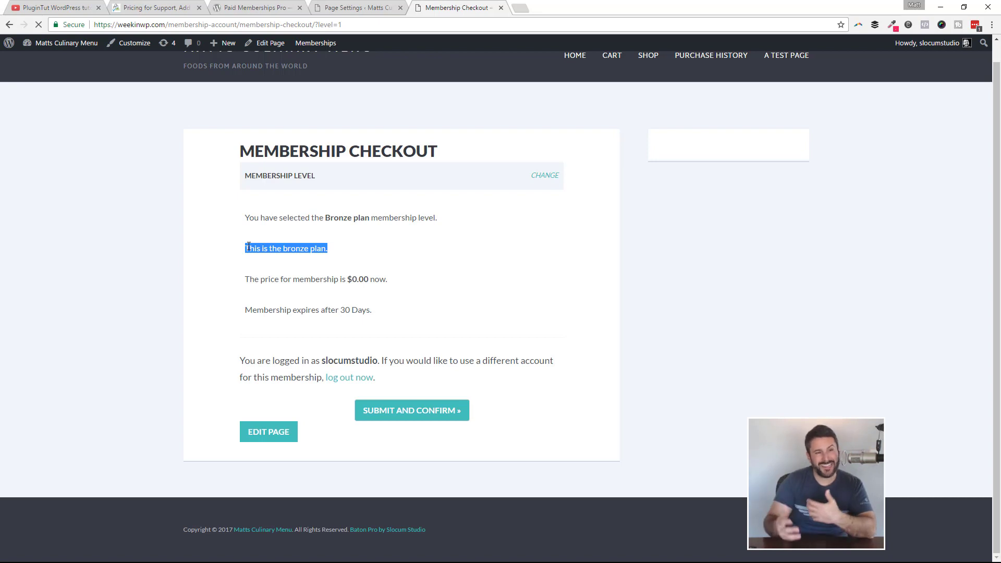
{"action": "mouse_move", "coordinate": [295, 274]}
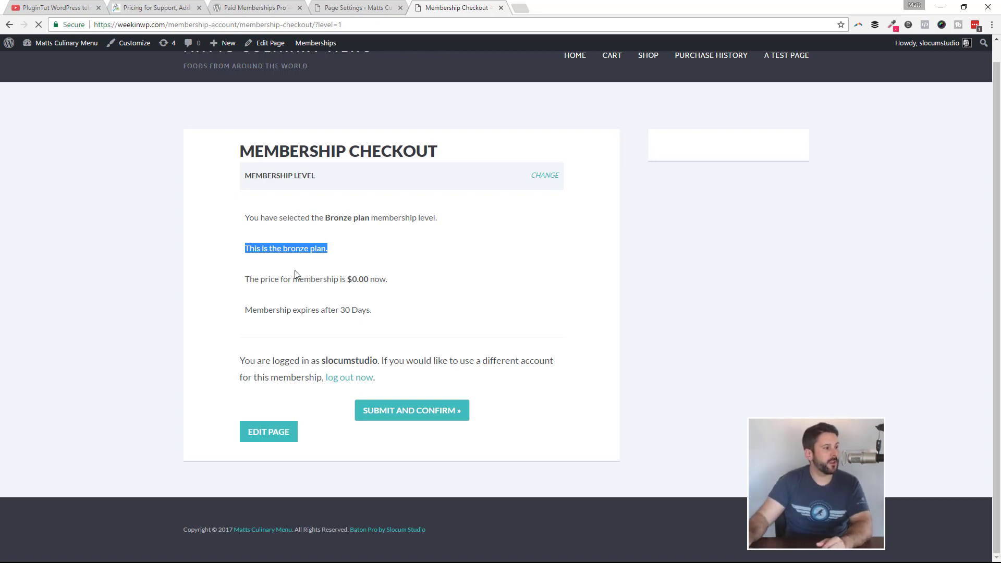
{"action": "left_click", "coordinate": [345, 290]}
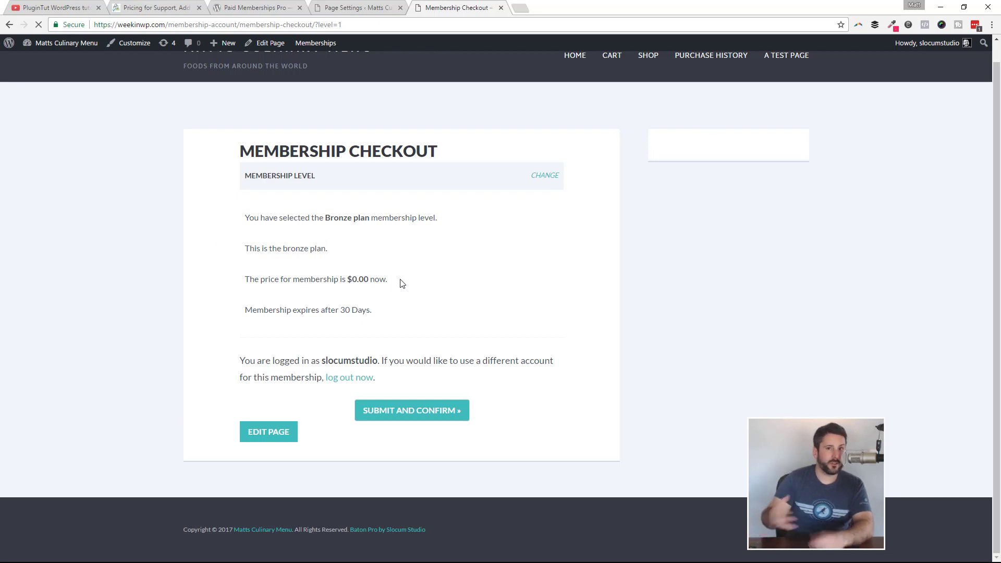
{"action": "mouse_move", "coordinate": [366, 320]}
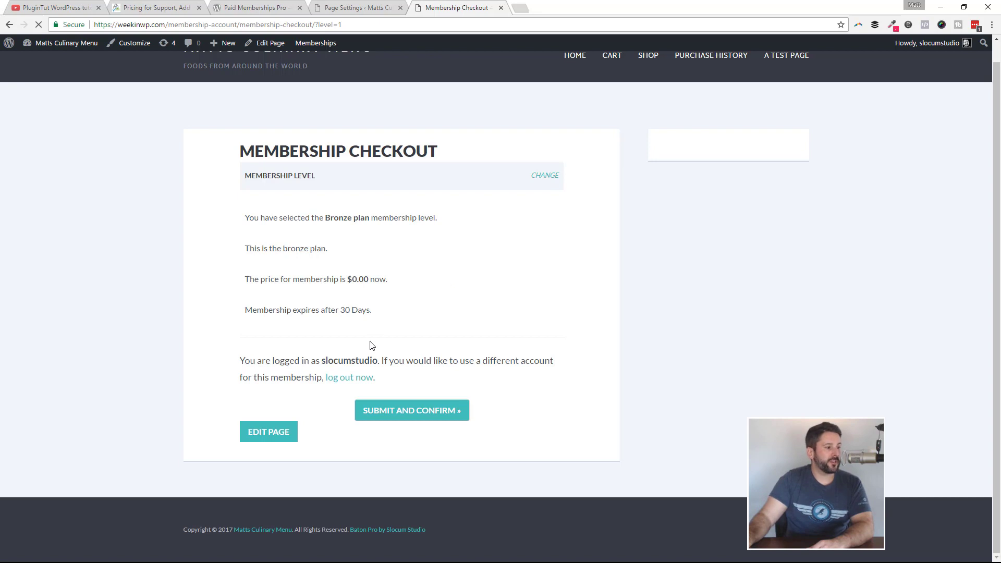
{"action": "mouse_move", "coordinate": [372, 398]}
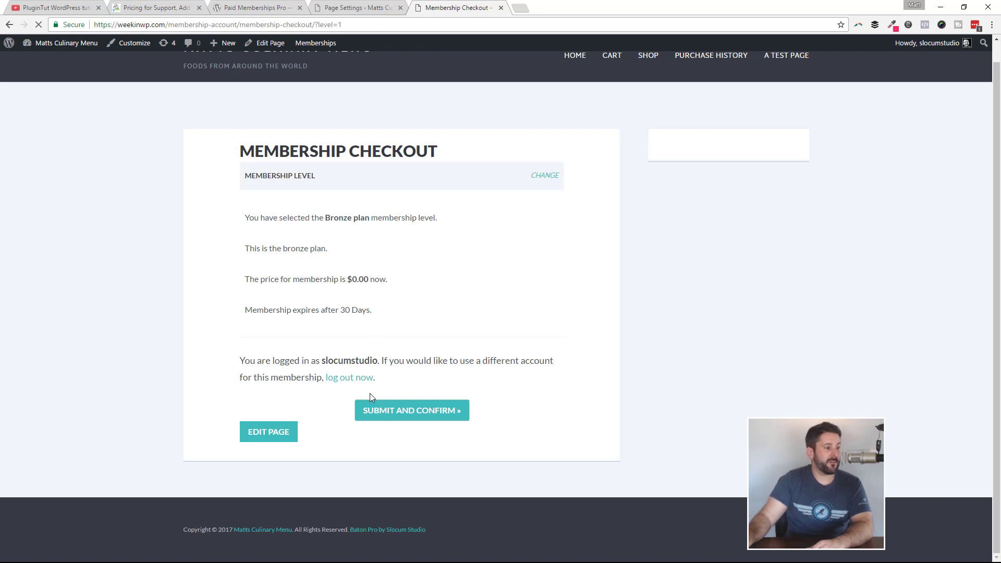
{"action": "mouse_move", "coordinate": [349, 376]}
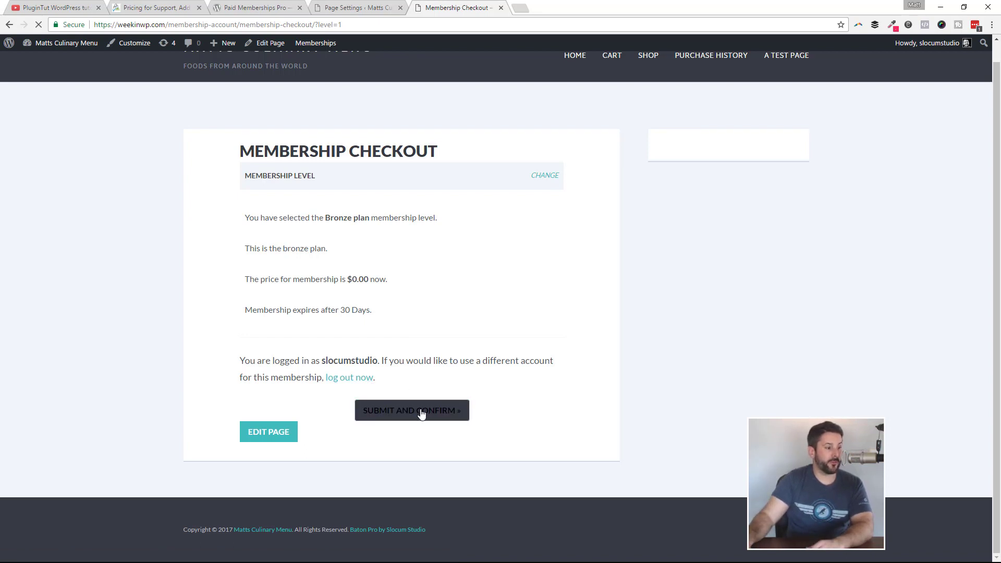
- Submit the Bronze plan checkout to activate the free membership
{"action": "left_click", "coordinate": [412, 409]}
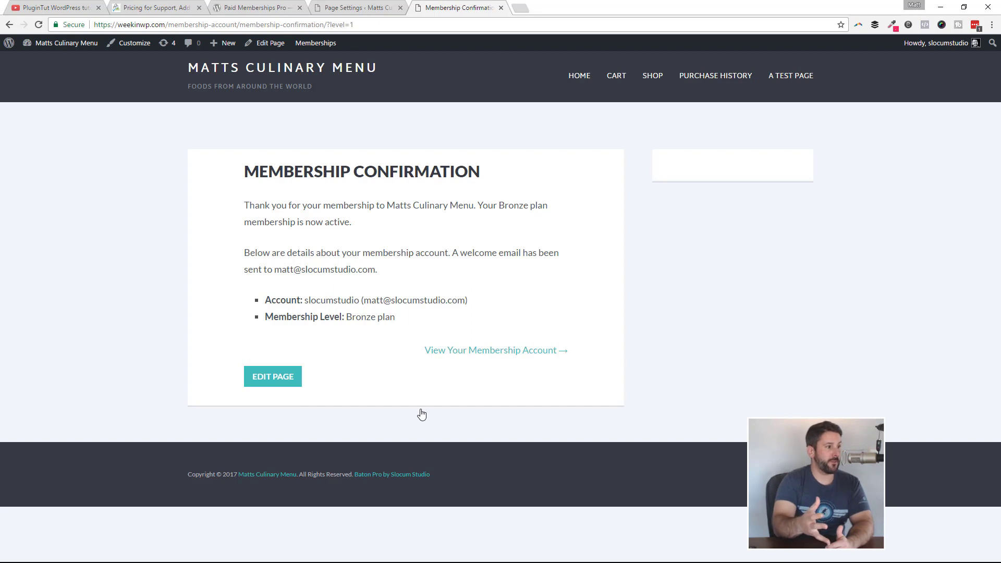
{"action": "mouse_move", "coordinate": [937, 411]}
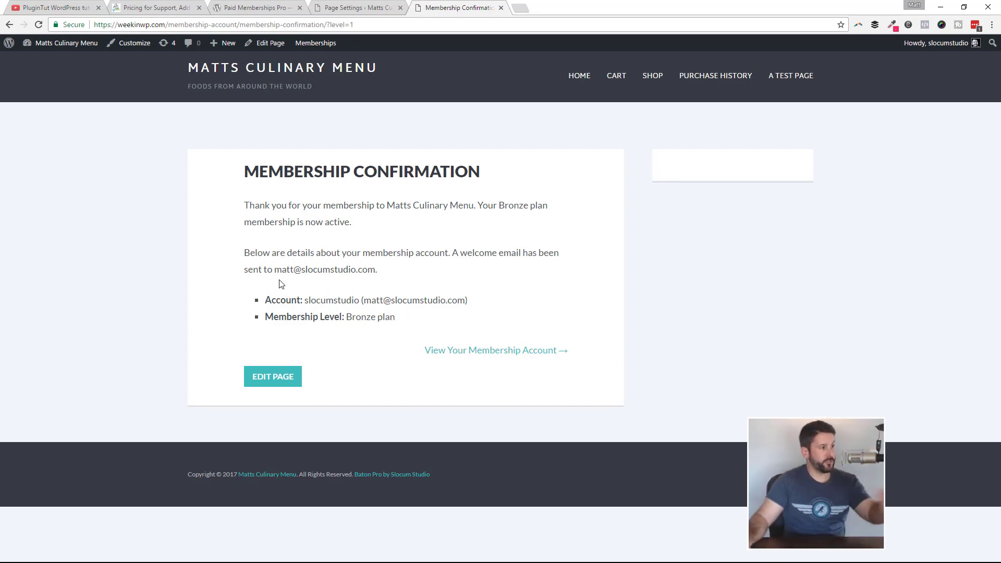
{"action": "mouse_move", "coordinate": [370, 249]}
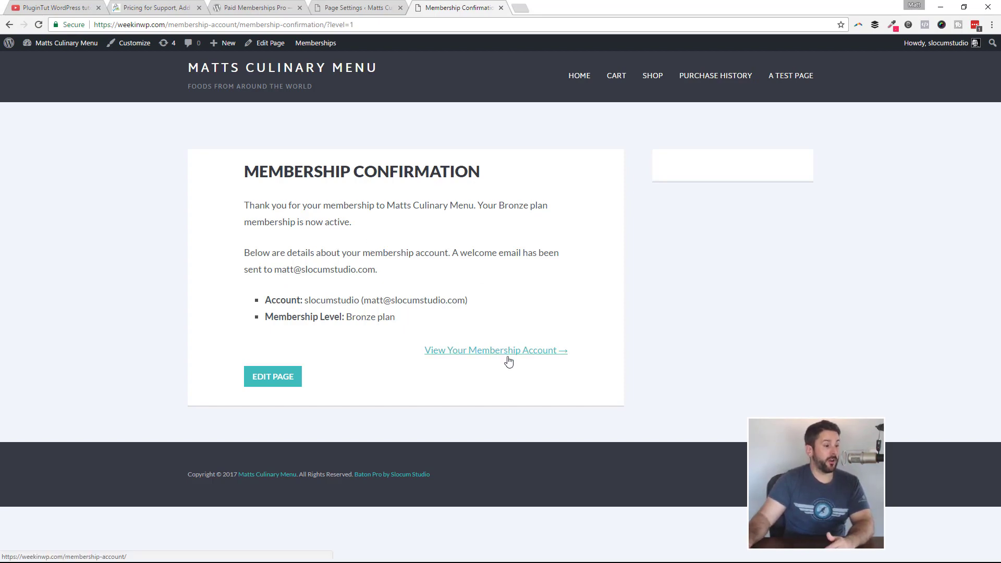
{"action": "left_click", "coordinate": [490, 350]}
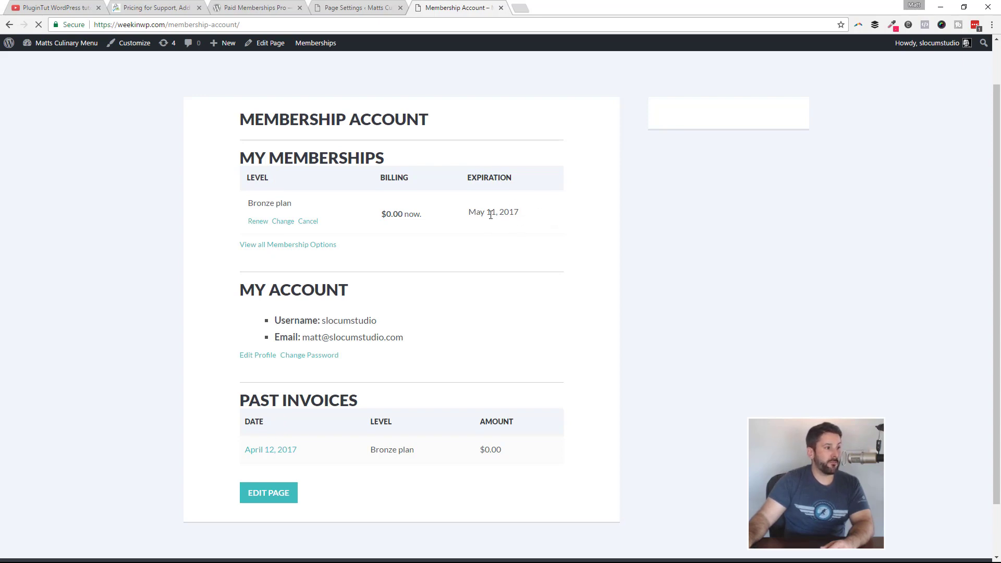
{"action": "mouse_move", "coordinate": [342, 224]}
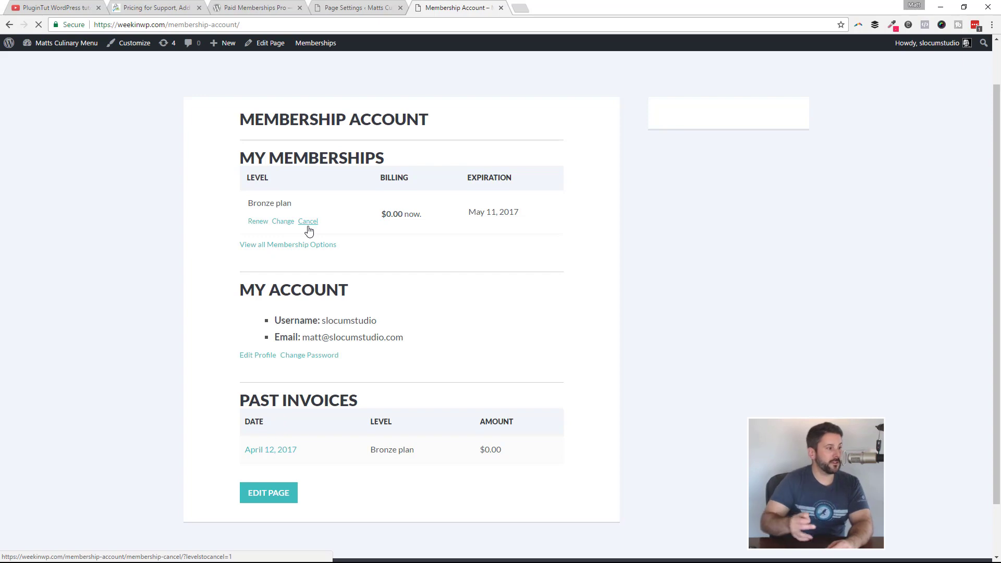
{"action": "mouse_move", "coordinate": [319, 250]}
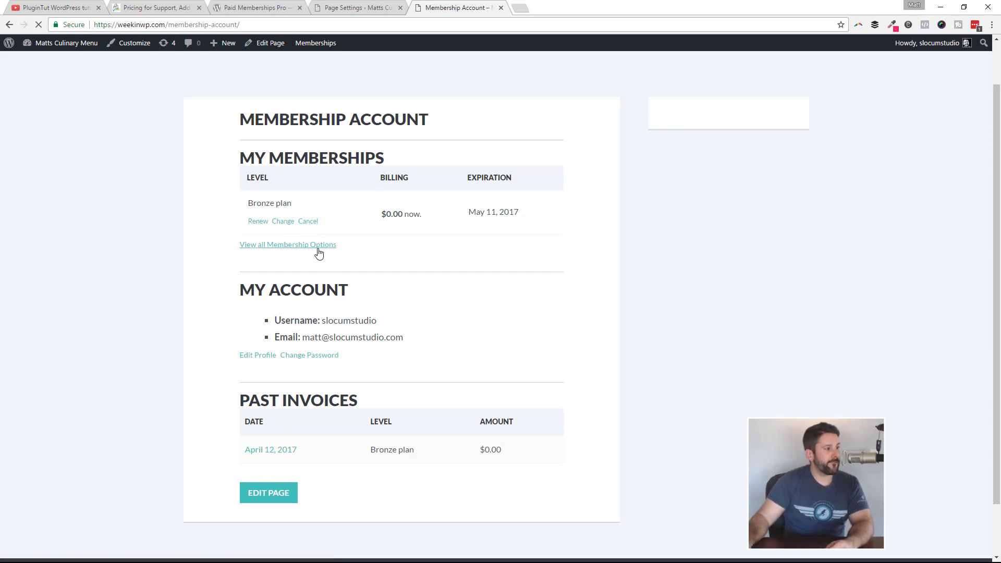
{"action": "left_click", "coordinate": [288, 245]}
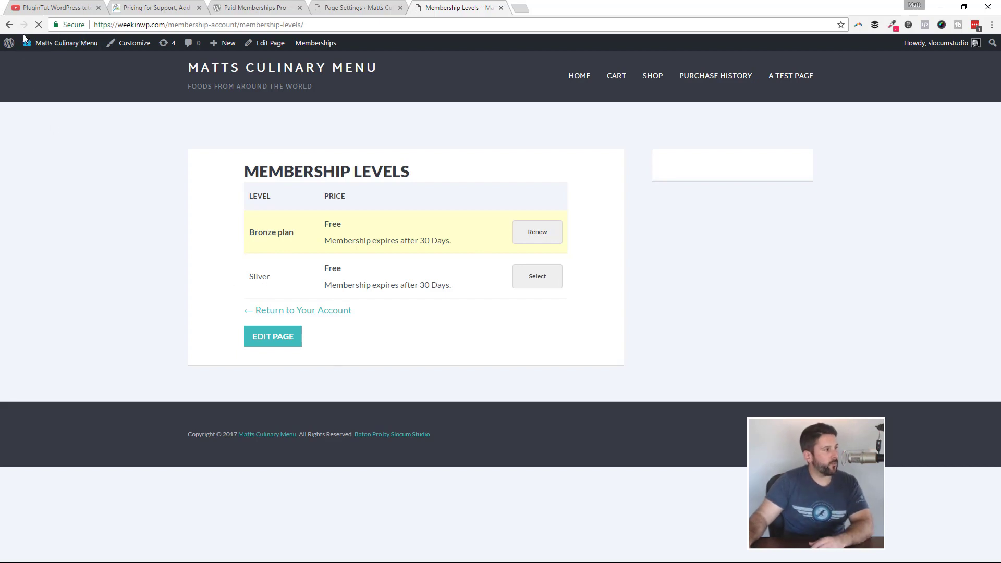
{"action": "left_click", "coordinate": [302, 309]}
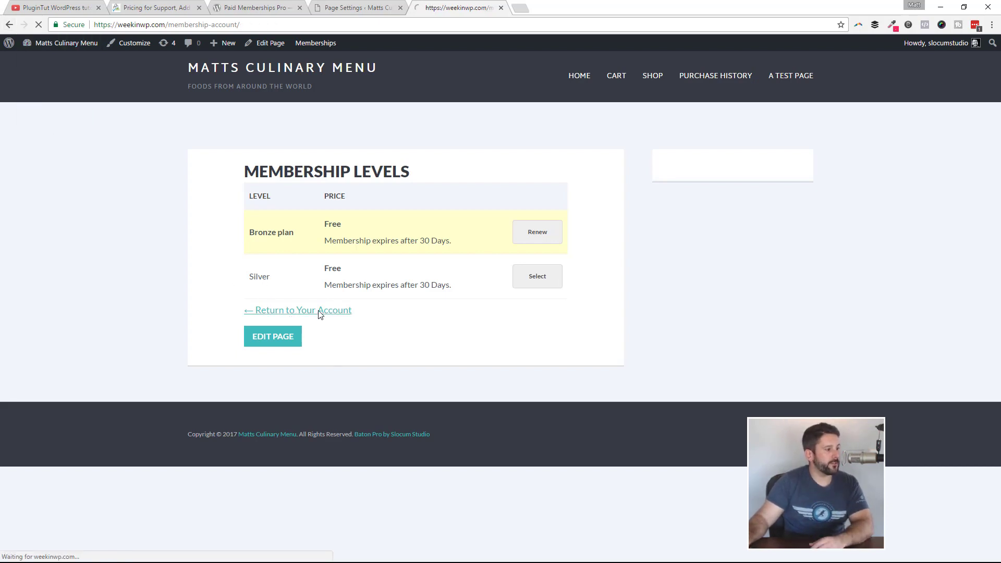
{"action": "left_click", "coordinate": [302, 309]}
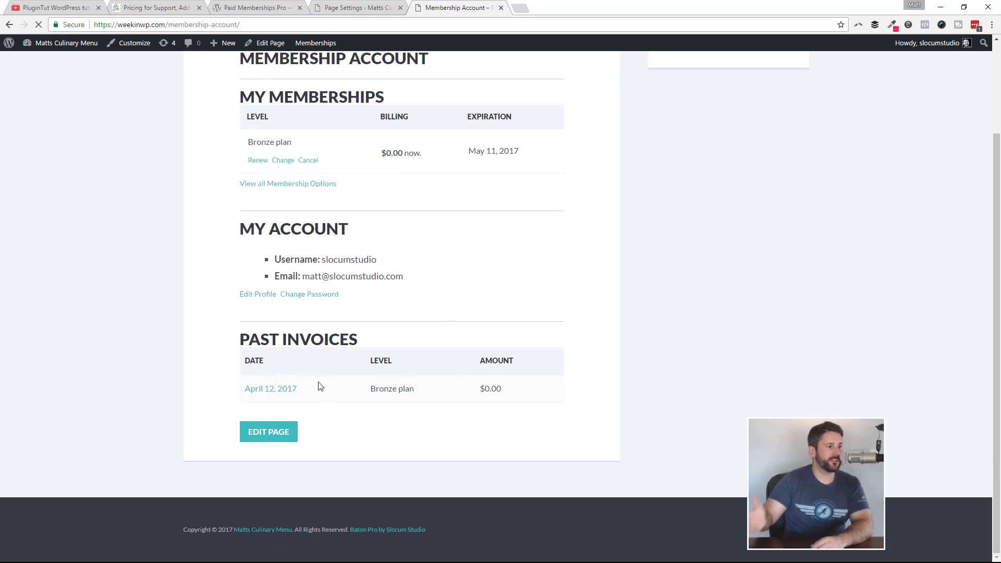
{"action": "mouse_move", "coordinate": [270, 388]}
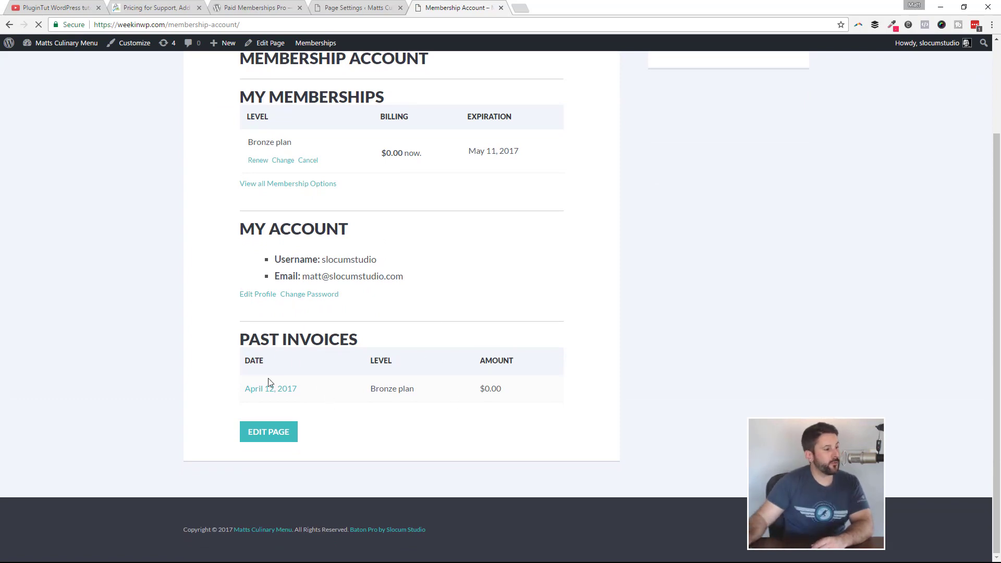
- Open the April 12, 2017 invoice, then view the full invoices list
{"action": "left_click", "coordinate": [270, 388]}
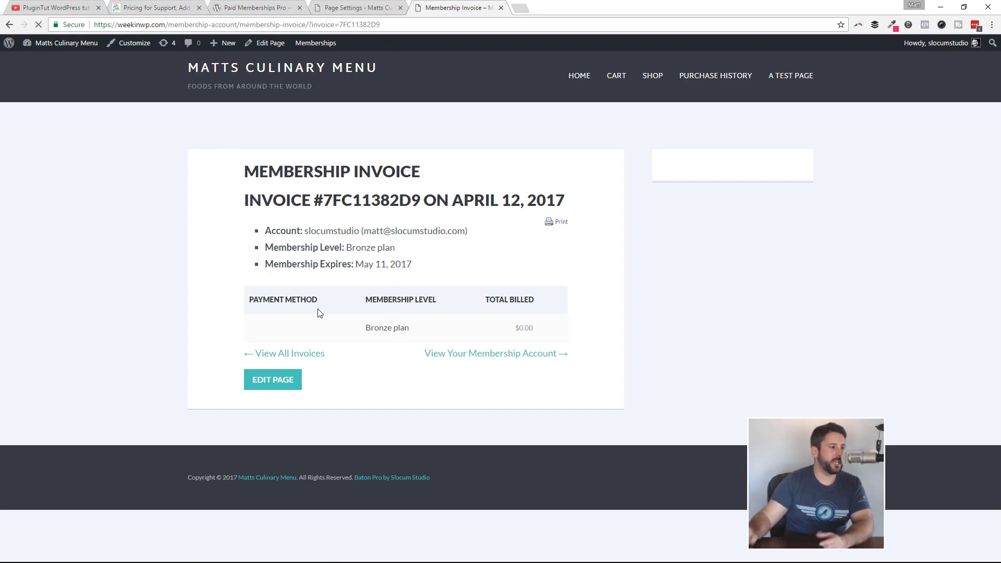
{"action": "mouse_move", "coordinate": [284, 353]}
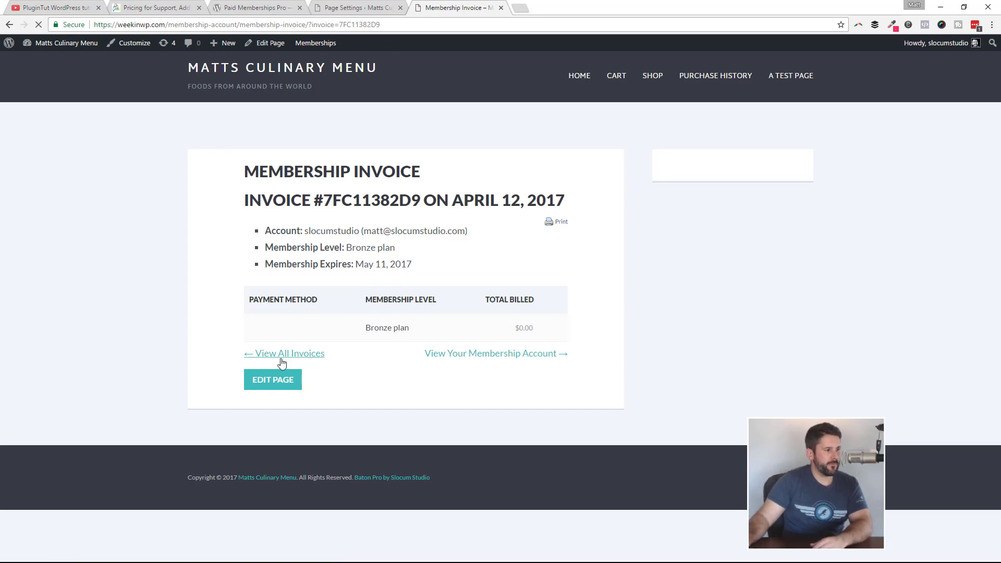
{"action": "left_click", "coordinate": [289, 354]}
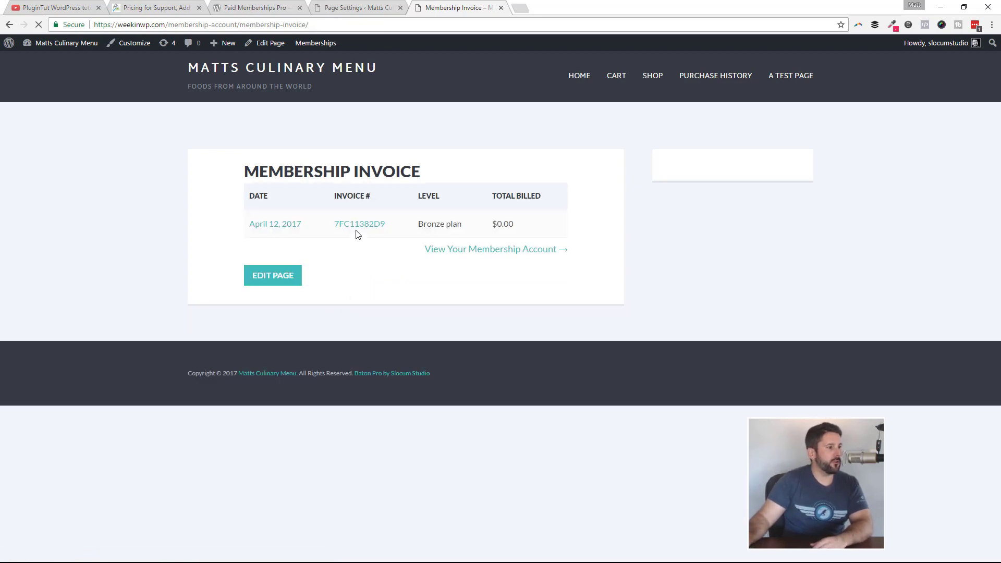
{"action": "left_click", "coordinate": [495, 250]}
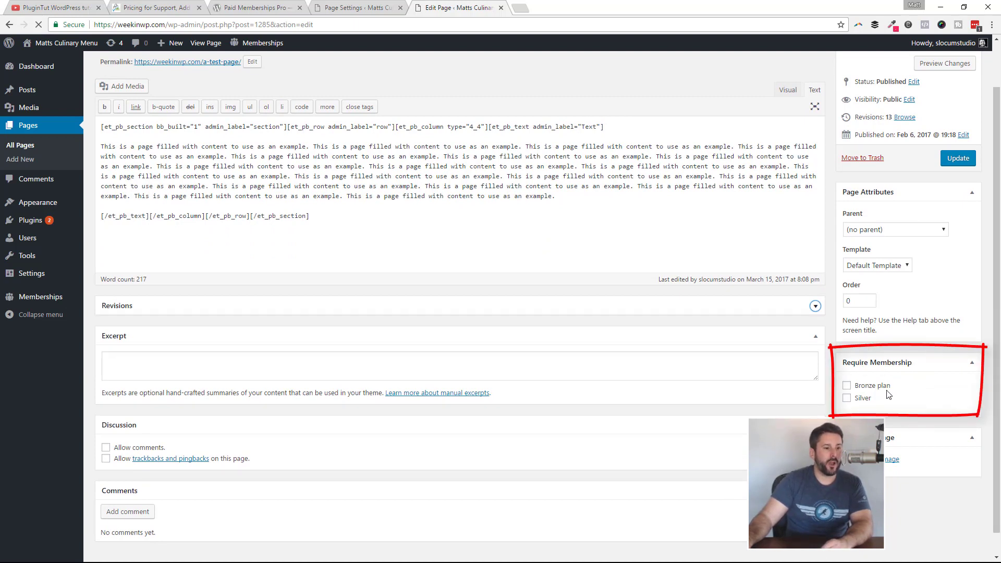
- Tick Bronze plan and Silver under Require Membership on A test page
{"action": "left_click", "coordinate": [847, 385]}
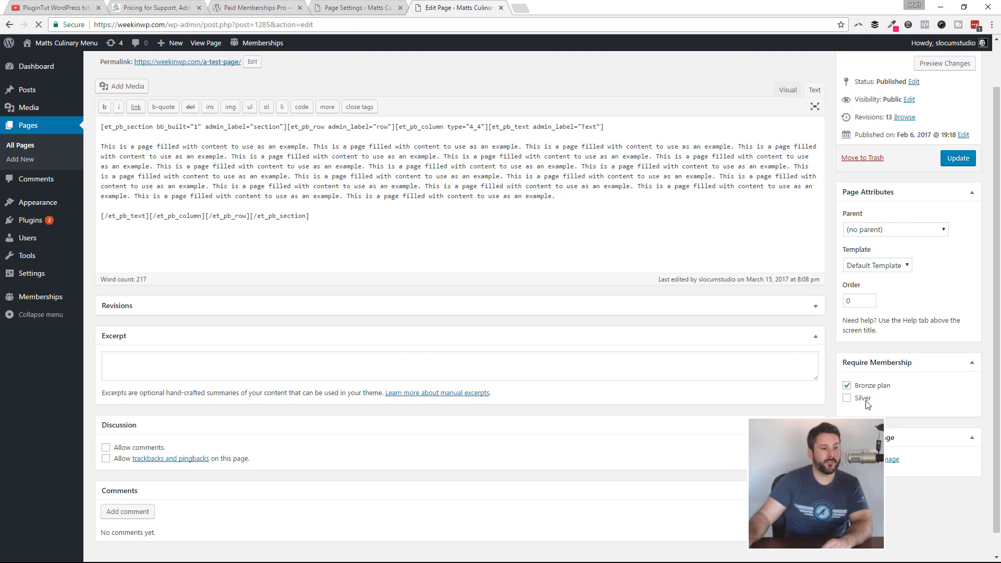
{"action": "left_click", "coordinate": [846, 398]}
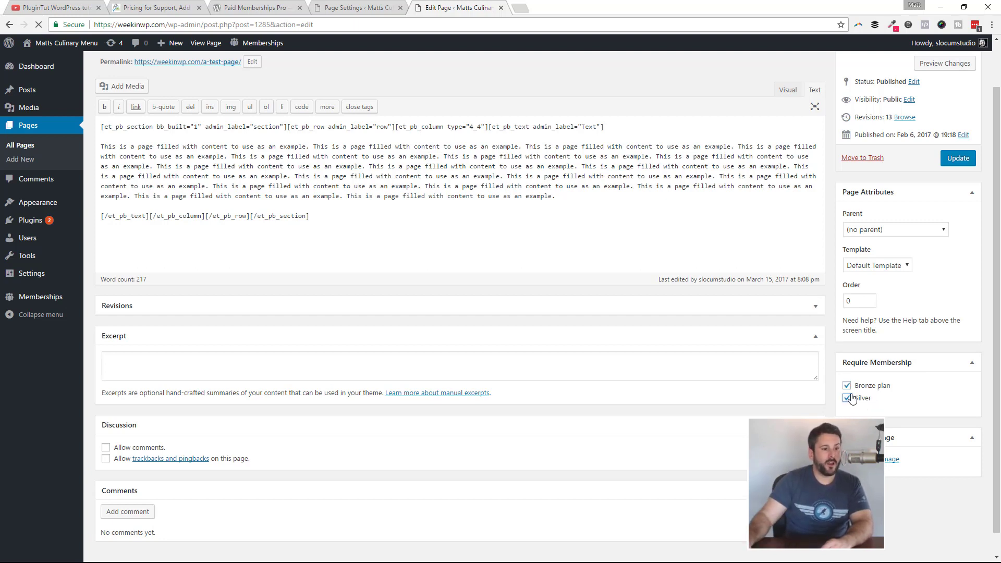
{"action": "left_click", "coordinate": [847, 398]}
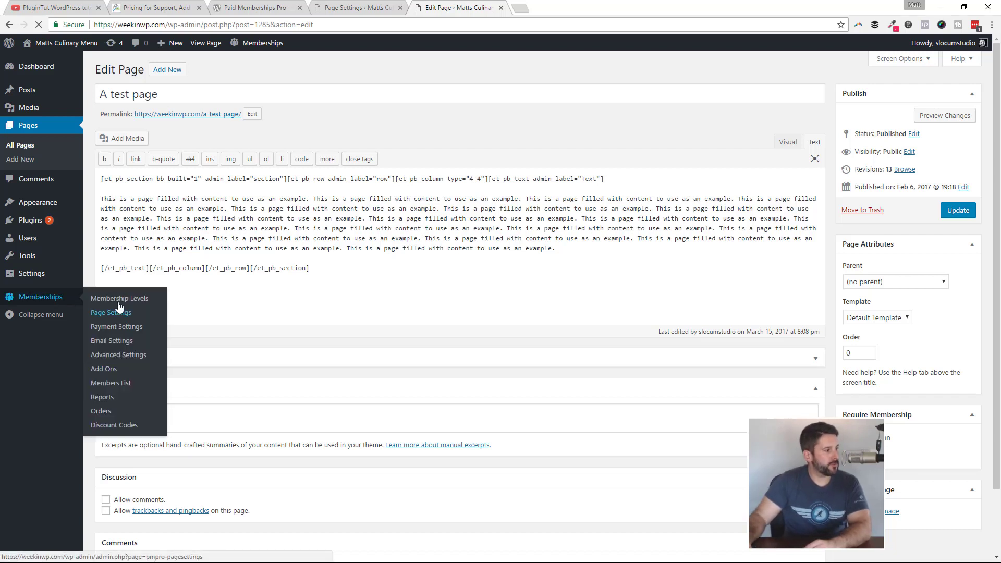
- Go to Memberships > Membership Levels to edit the Bronze plan
{"action": "left_click", "coordinate": [119, 298]}
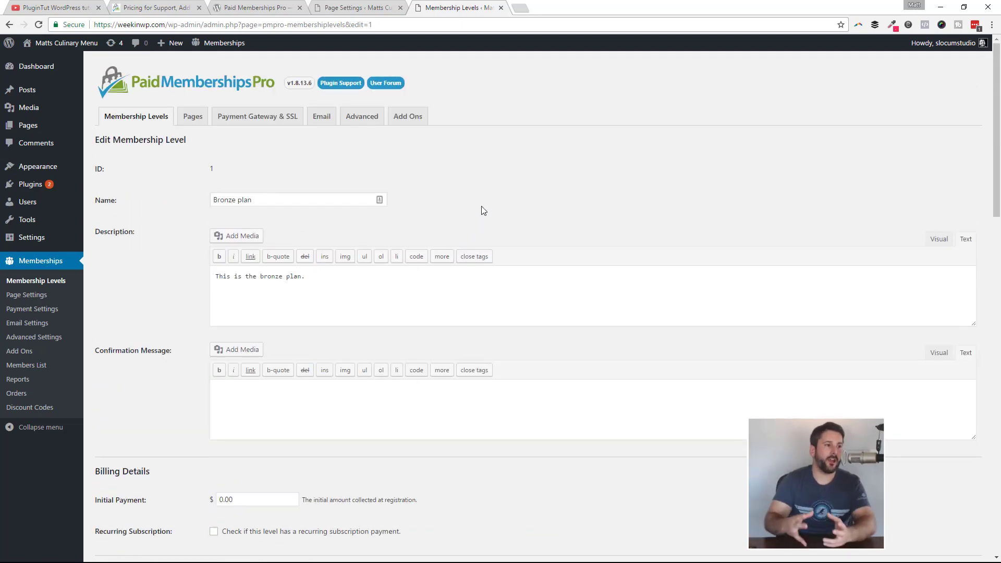
{"action": "mouse_move", "coordinate": [546, 211]}
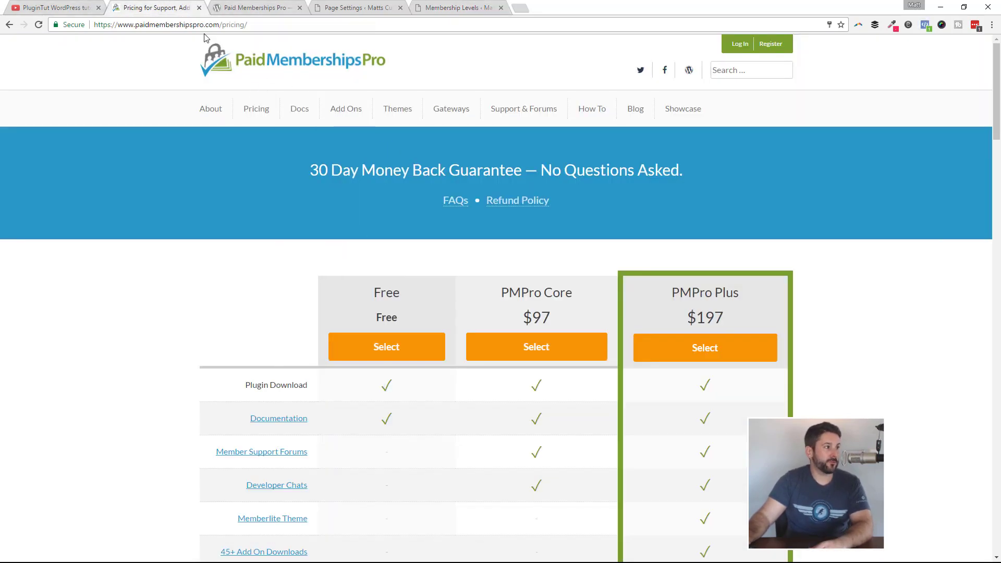
{"action": "mouse_move", "coordinate": [256, 109]}
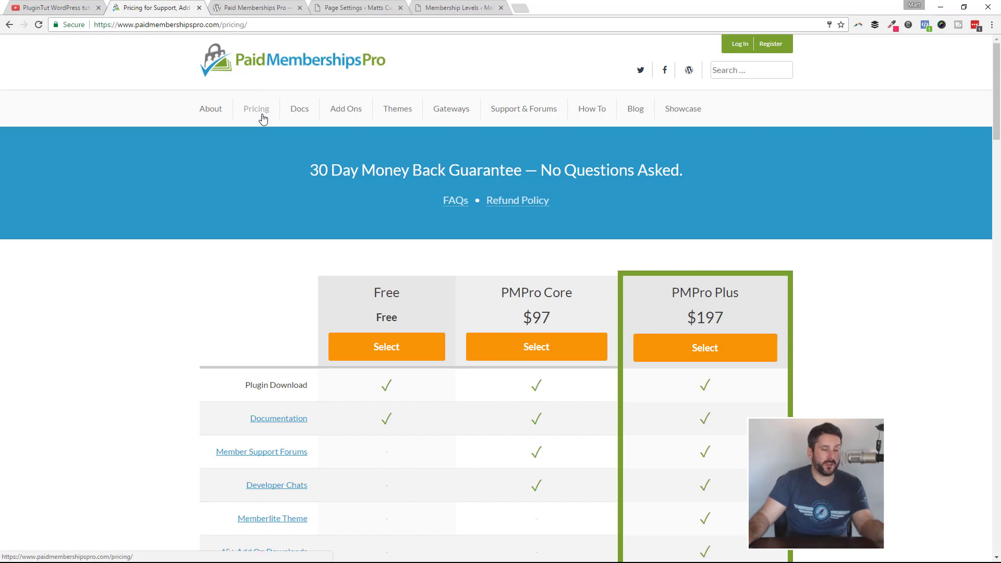
{"action": "scroll", "scroll_direction": "down", "scroll_amount": 3}
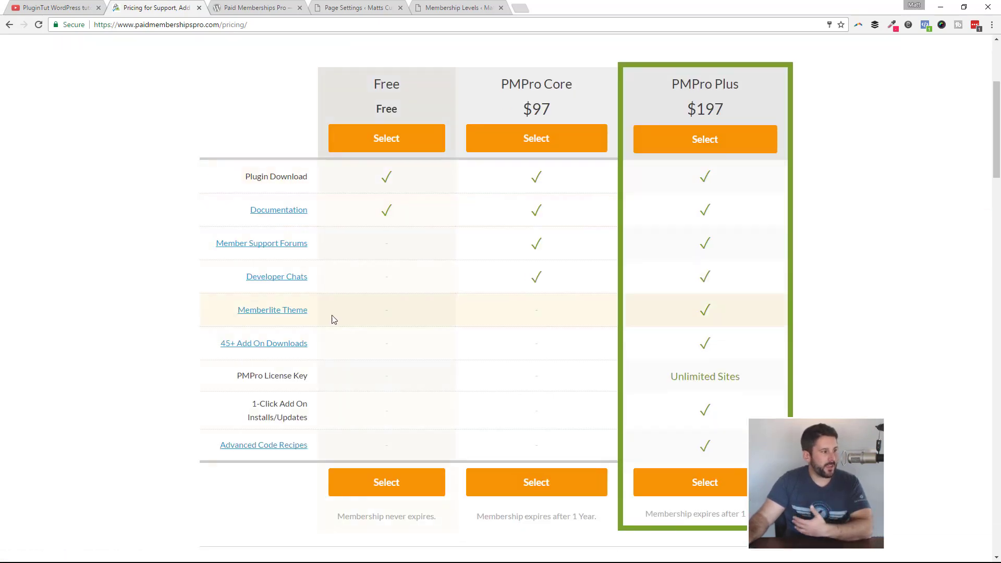
{"action": "mouse_move", "coordinate": [264, 343]}
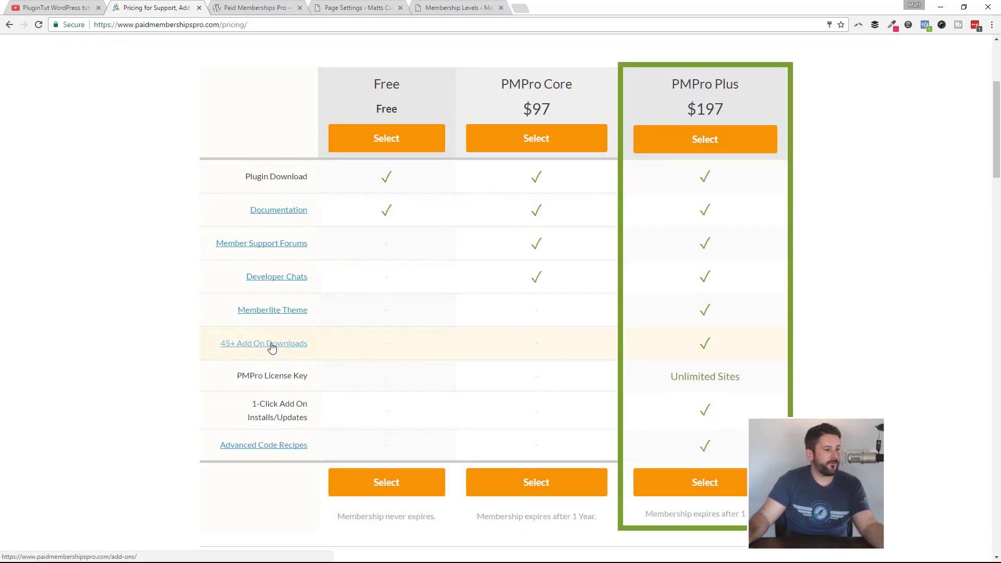
{"action": "left_click", "coordinate": [263, 343]}
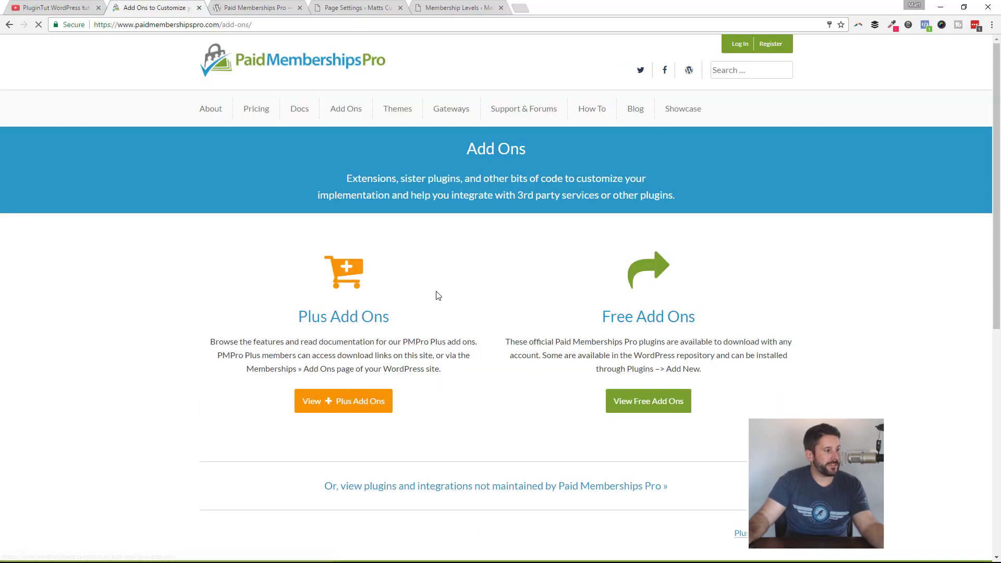
{"action": "left_click", "coordinate": [343, 317]}
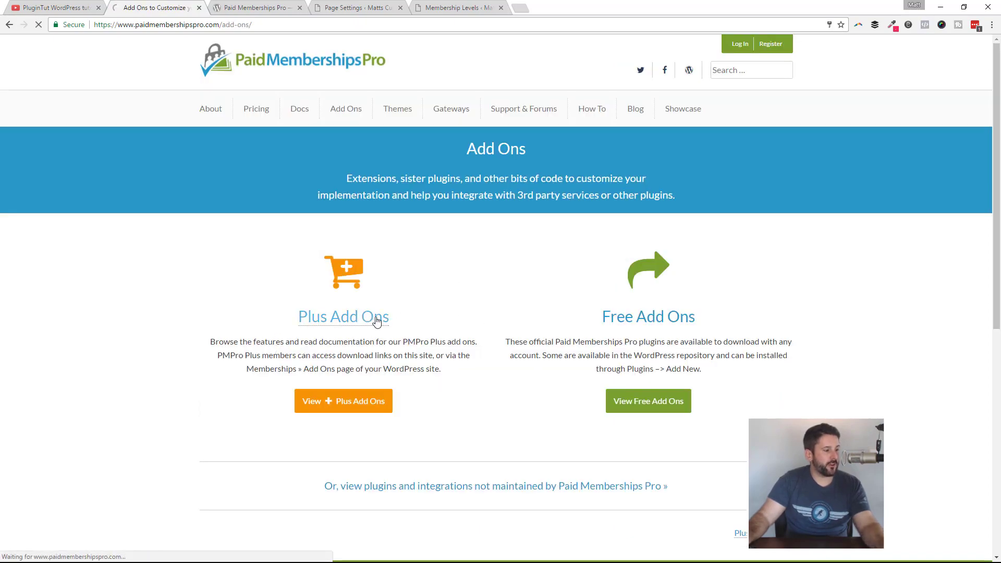
{"action": "left_click", "coordinate": [344, 316]}
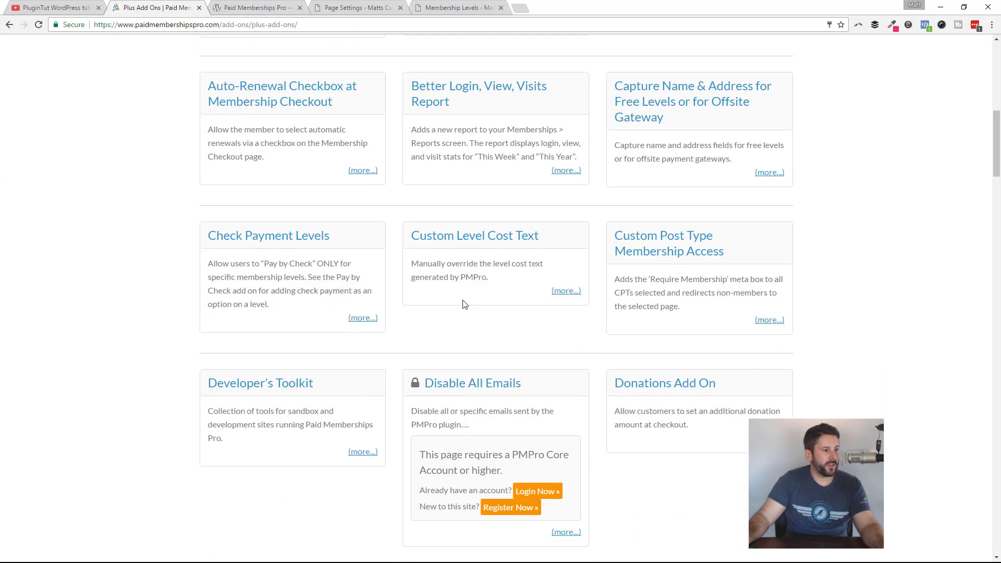
{"action": "scroll", "scroll_direction": "down", "scroll_amount": 3}
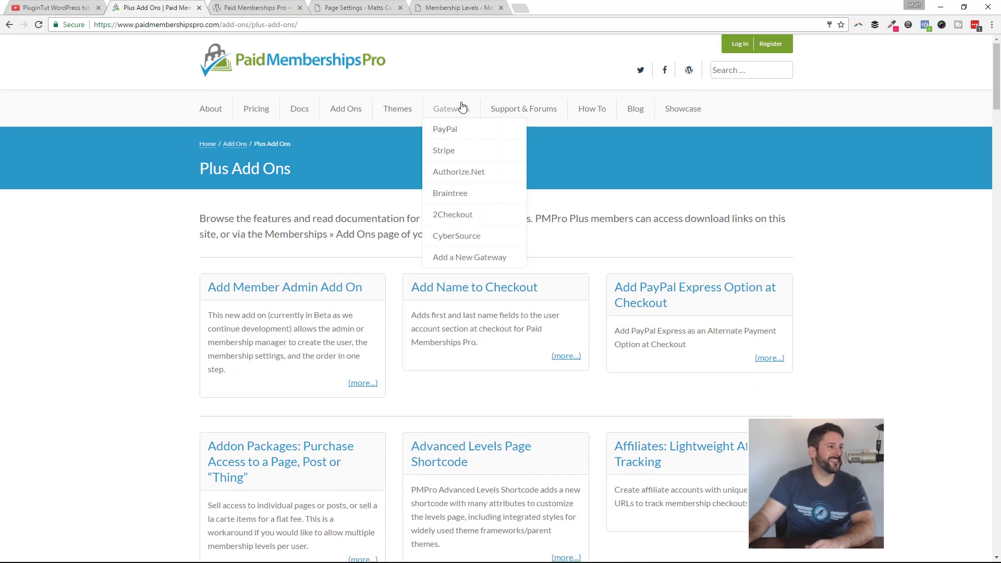
{"action": "mouse_move", "coordinate": [523, 108]}
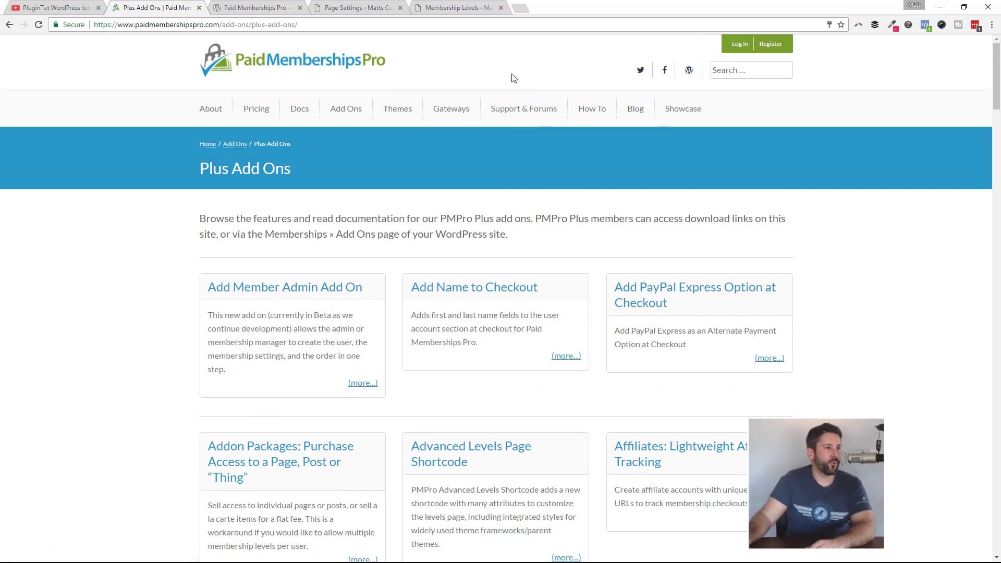
{"action": "left_click", "coordinate": [256, 108]}
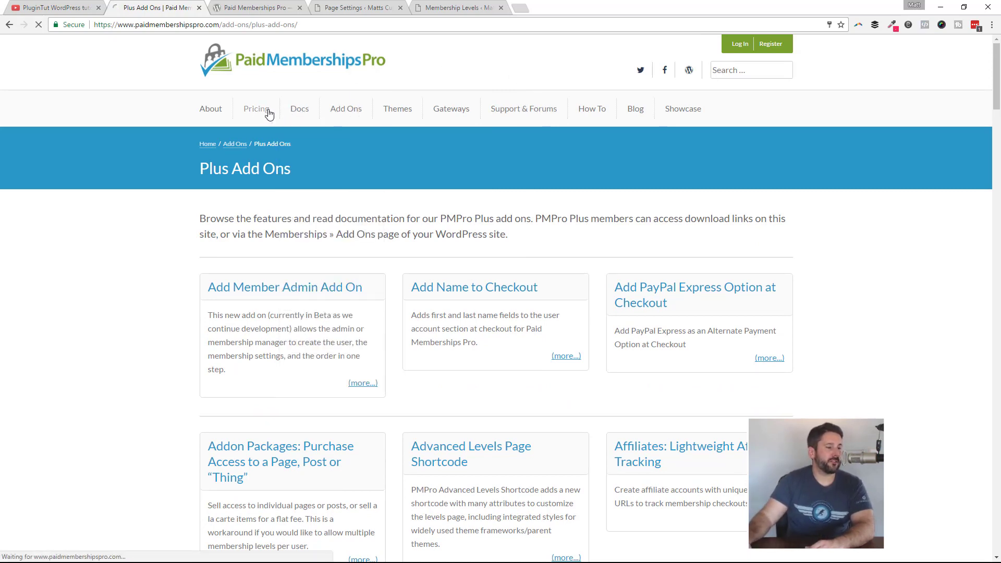
{"action": "left_click", "coordinate": [256, 108]}
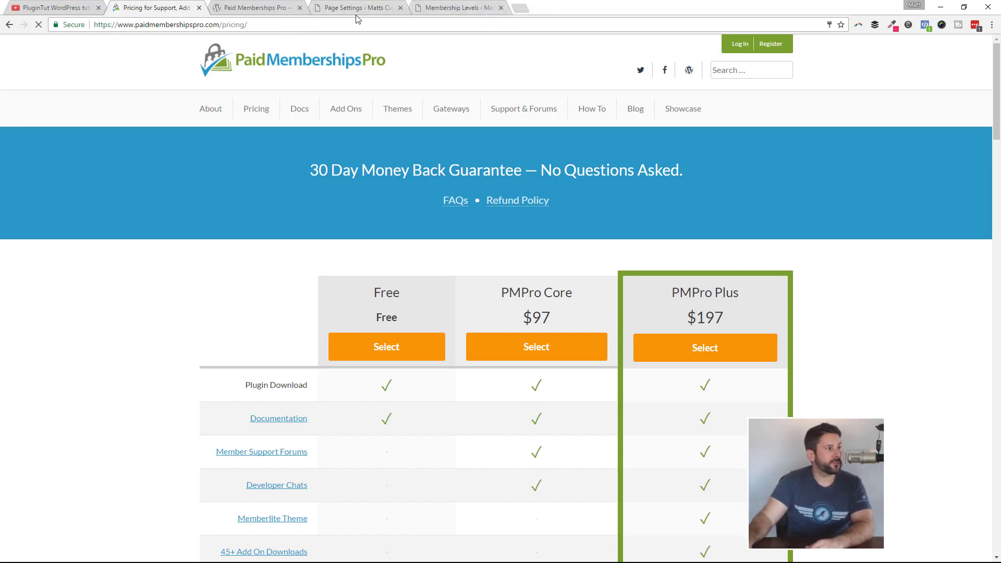
{"action": "mouse_move", "coordinate": [359, 8]}
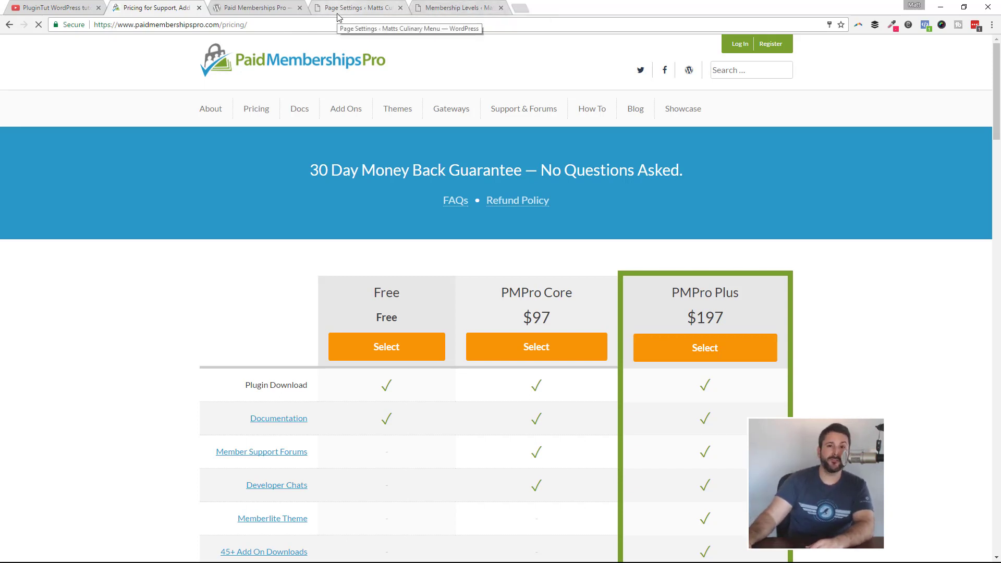